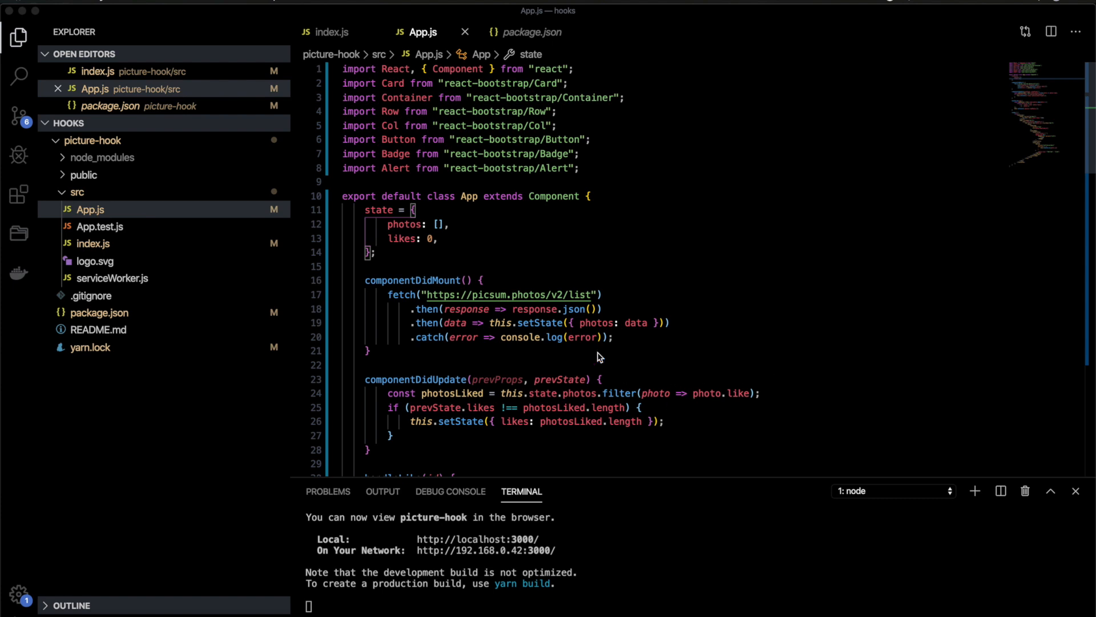
mouse_move(552, 357)
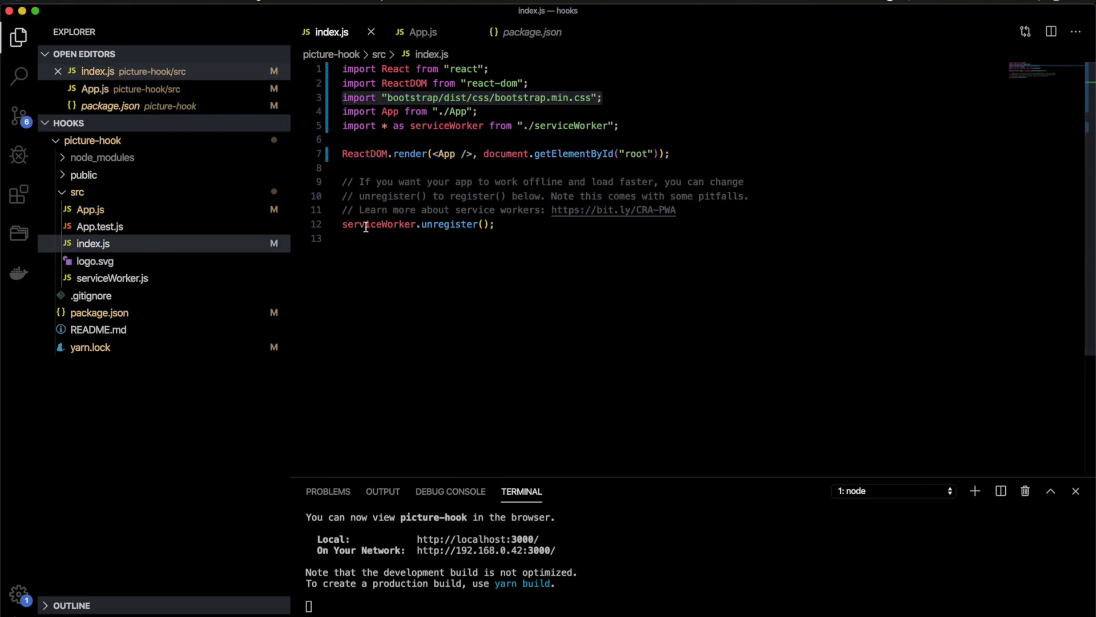
Check the react-bootstrap dependency in package.json, then return to App.js
double_click(378, 224)
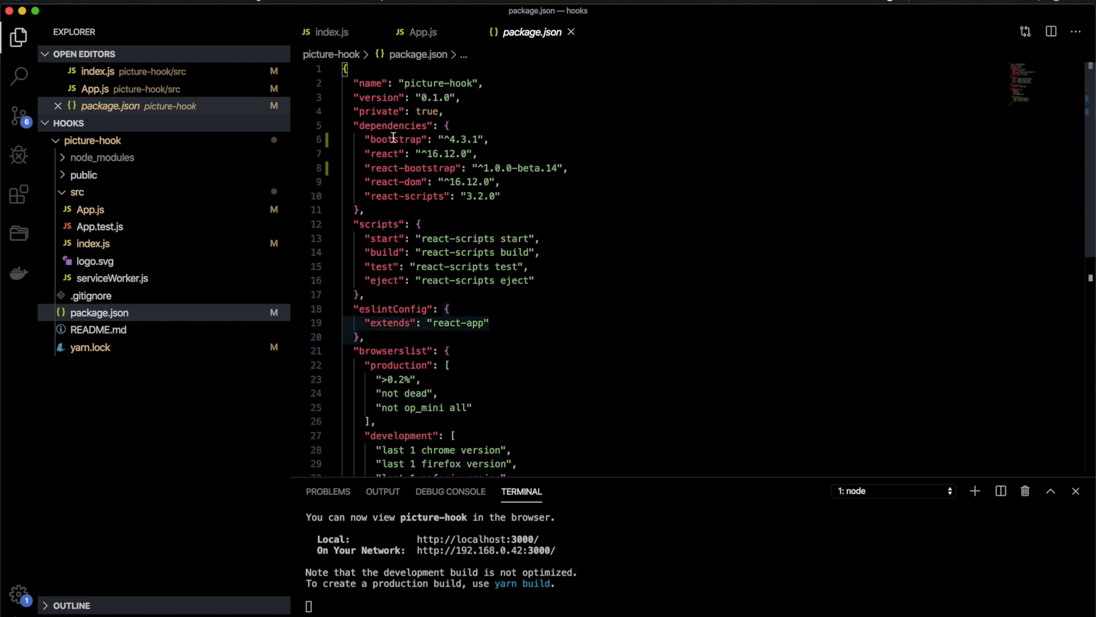
double_click(414, 168)
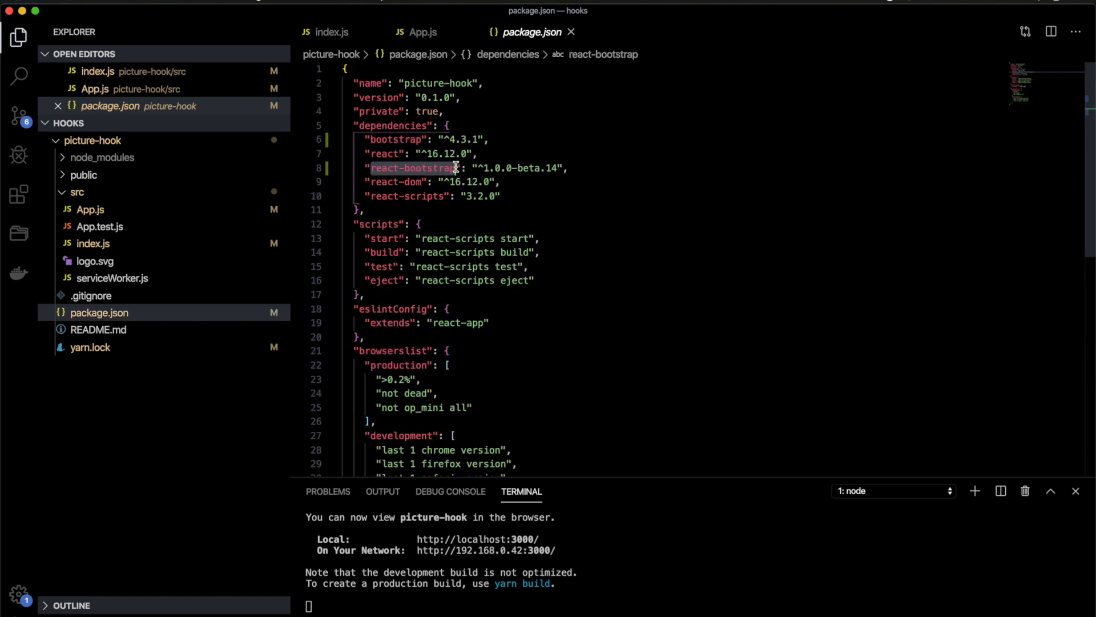
click(90, 209)
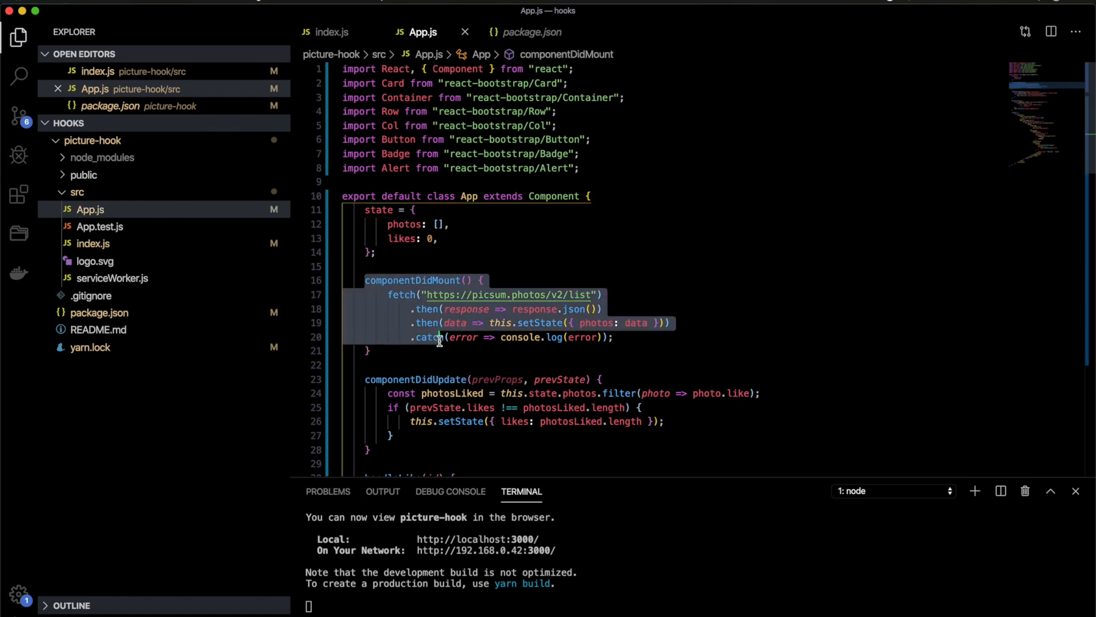
Unlike the first Alejandro Escamilla photo so the banner reads 3 likes
scroll(down, 3)
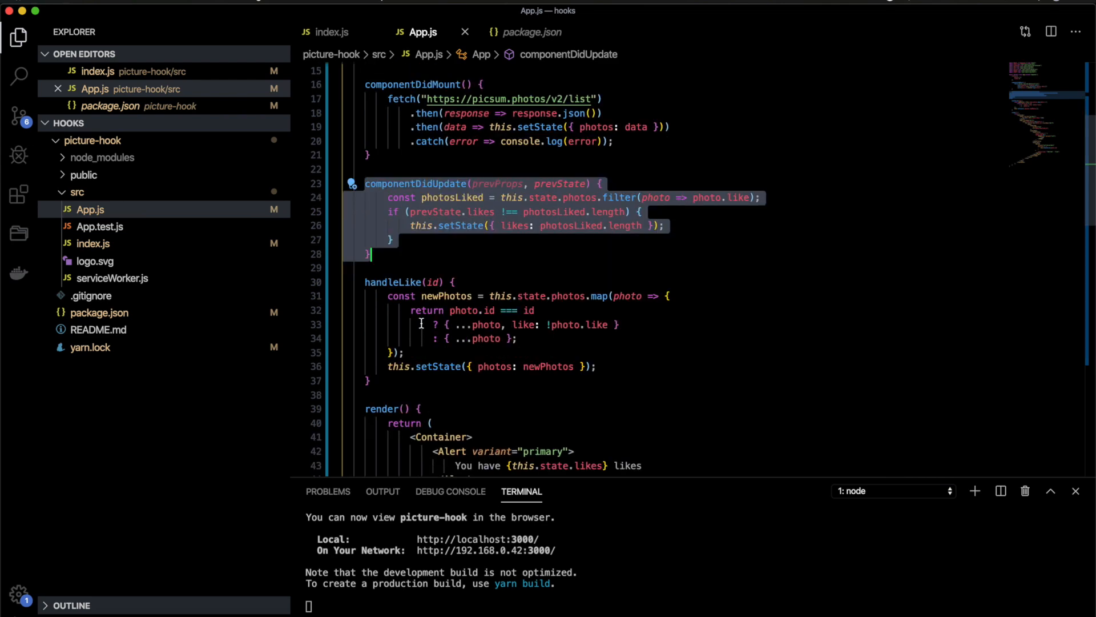
scroll(down, 3)
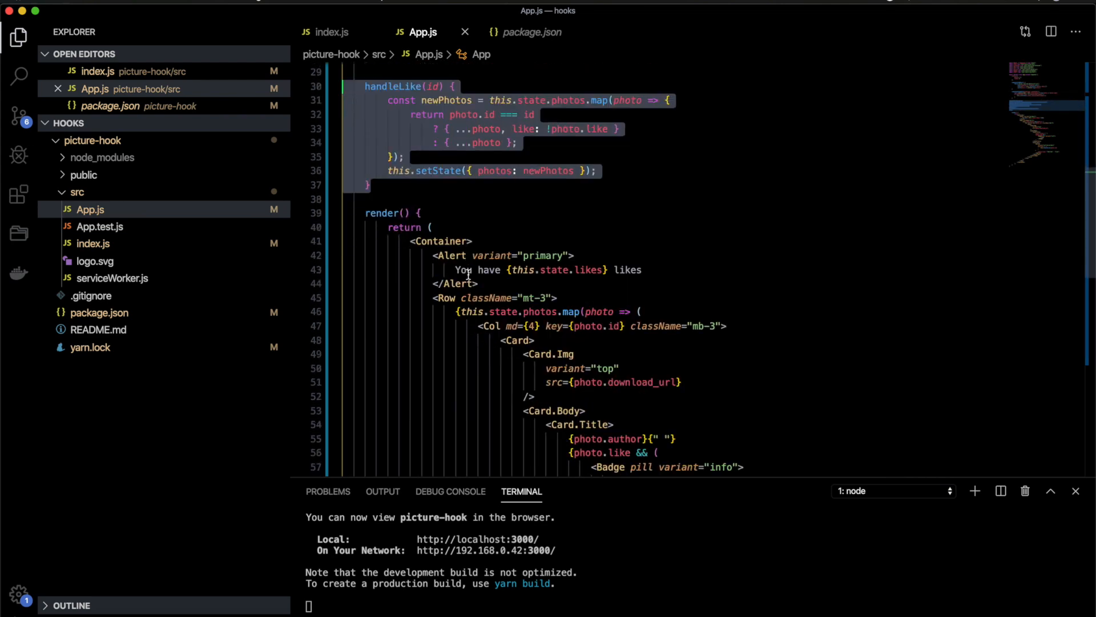
scroll(down, 3)
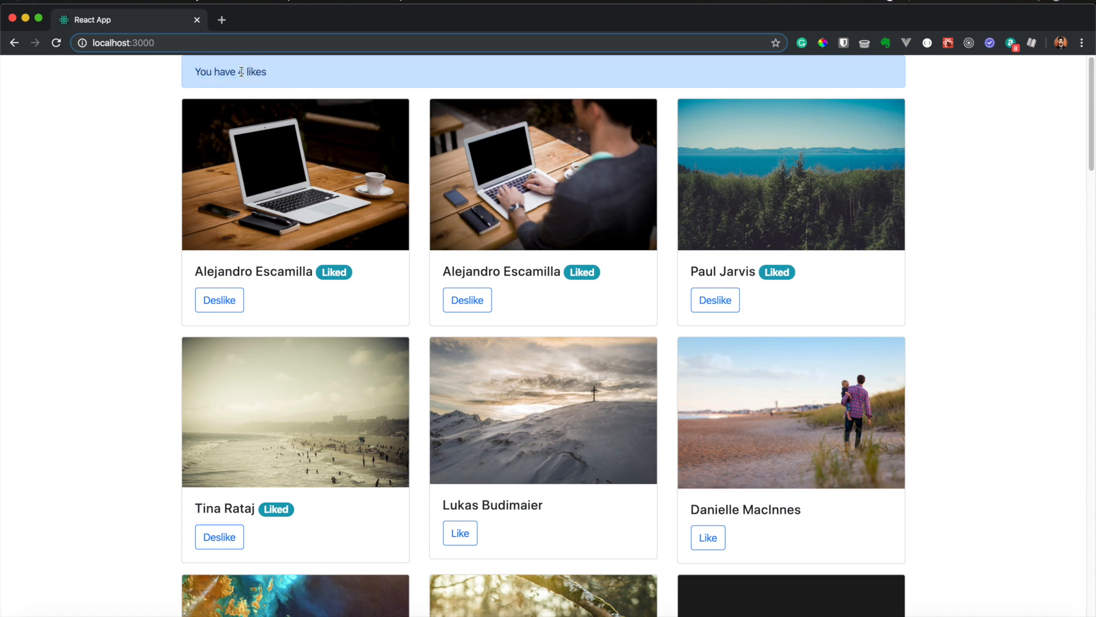
click(219, 300)
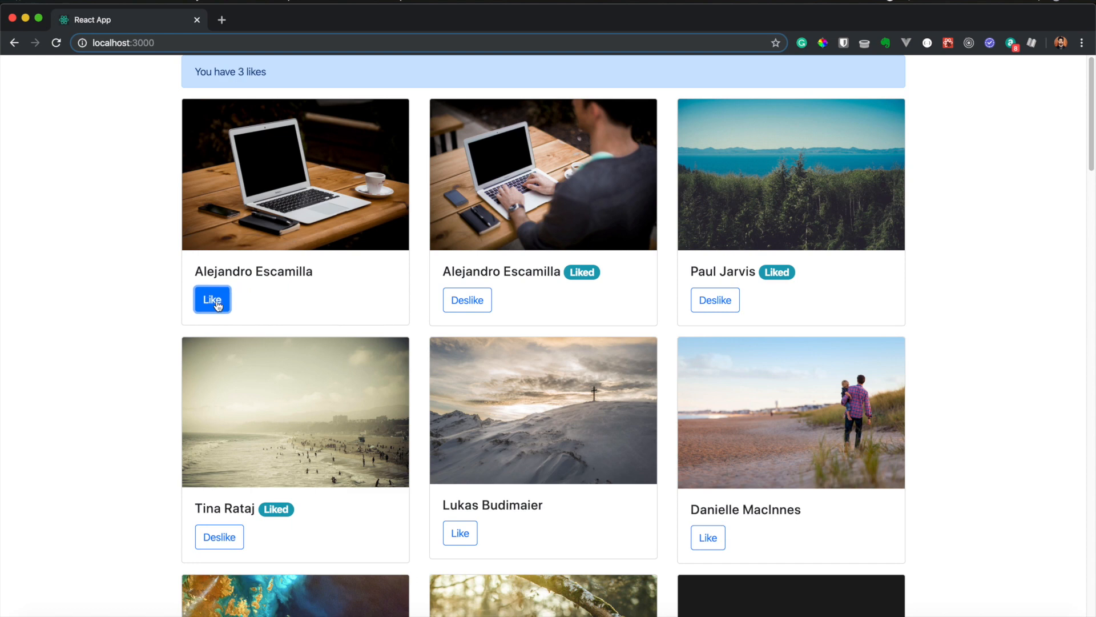
mouse_move(246, 90)
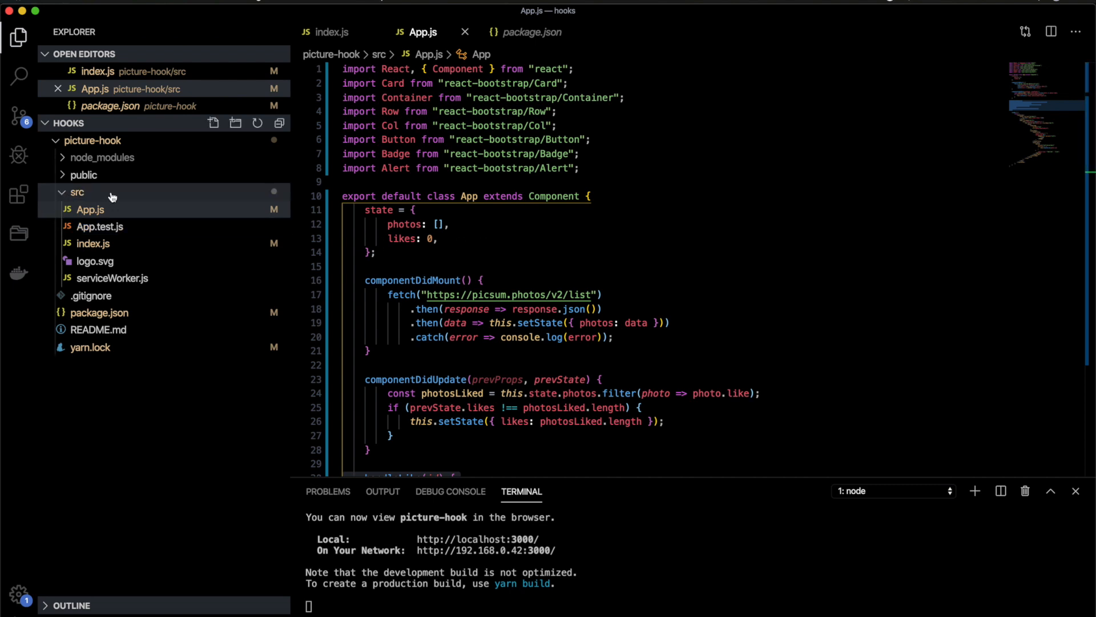
Create a new file named AppHook.js inside the src folder
click(213, 122)
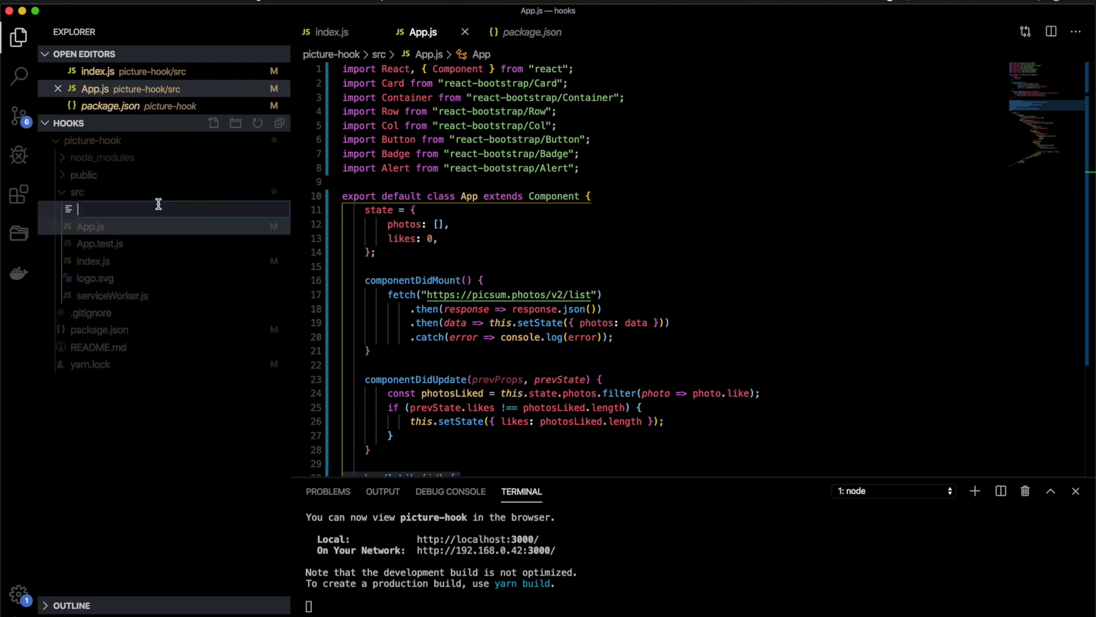
text(AppHook)
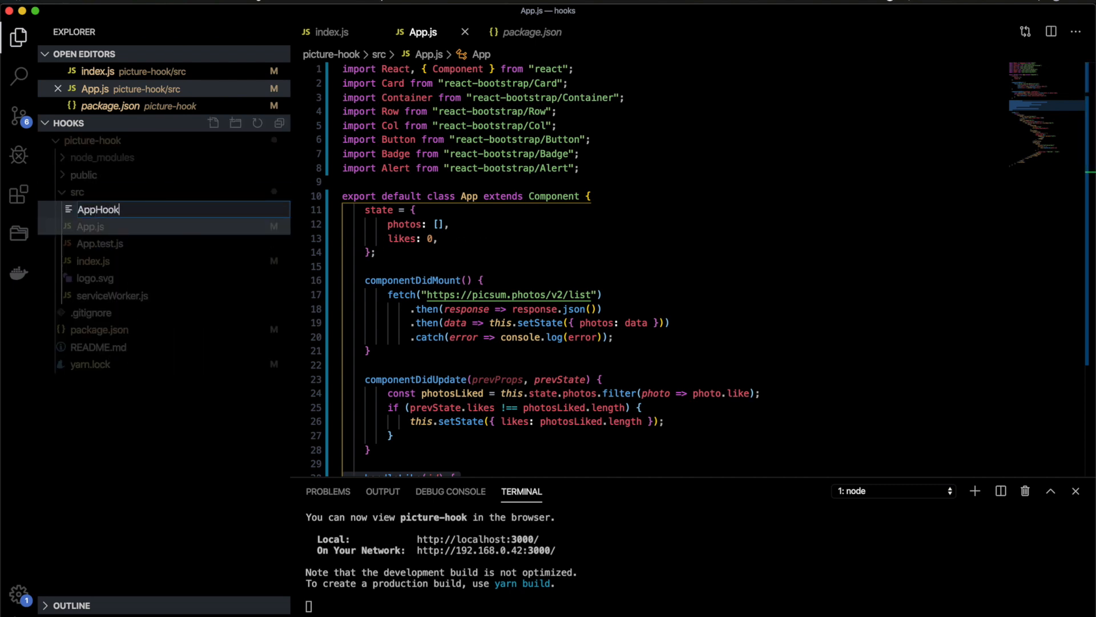
key(Enter)
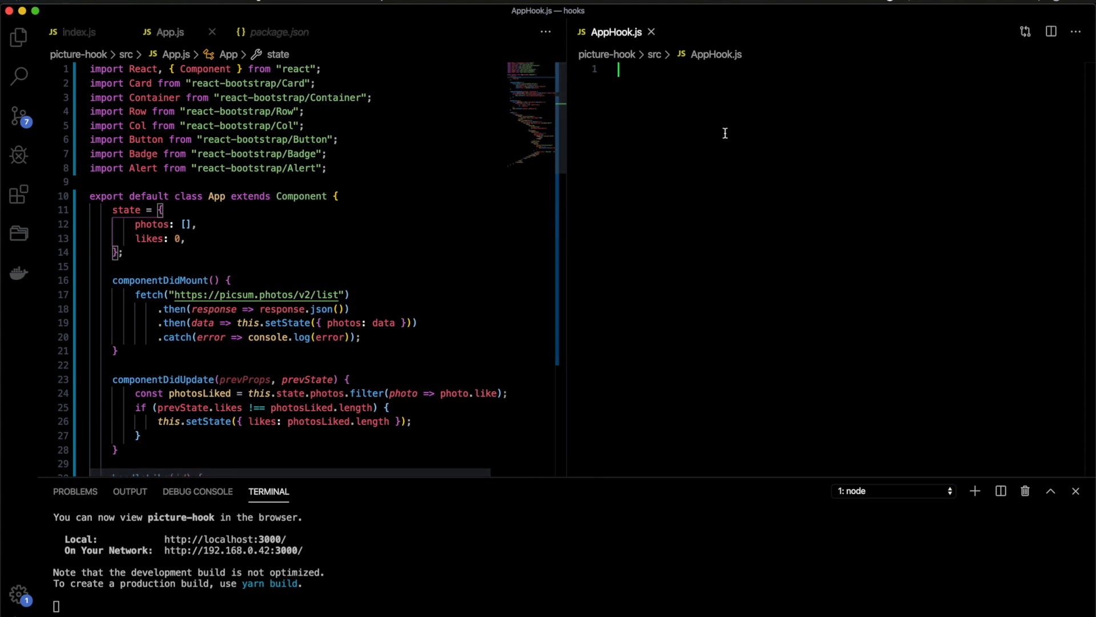
Write import React from "react" and an App function returning <h1></h1>
text(import Reac)
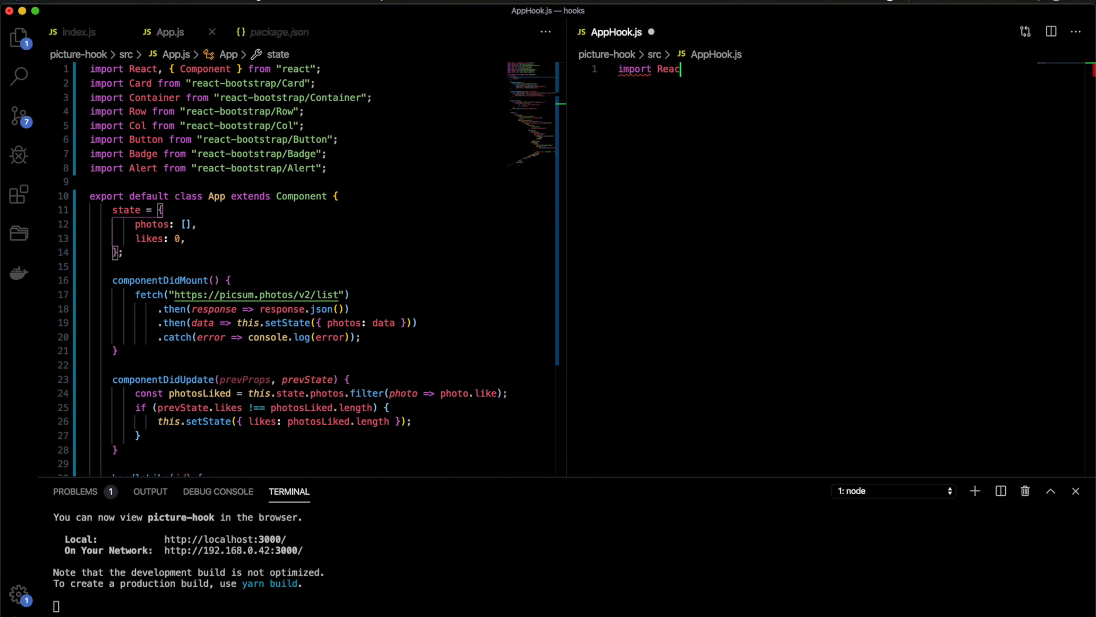
text(from "react")
text(function App() {)
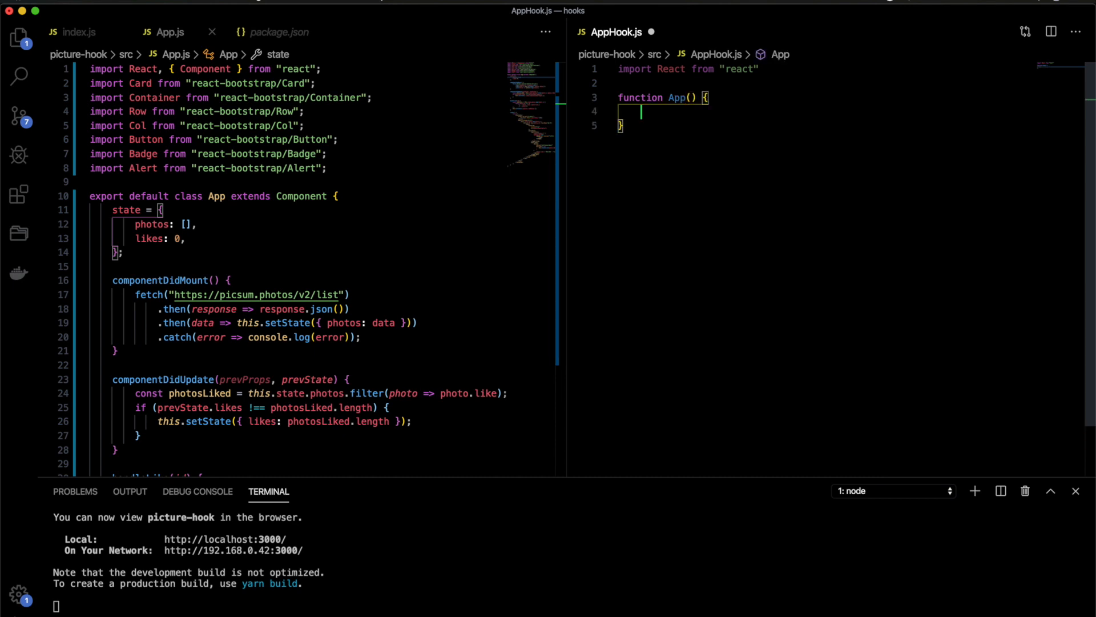
text(return)
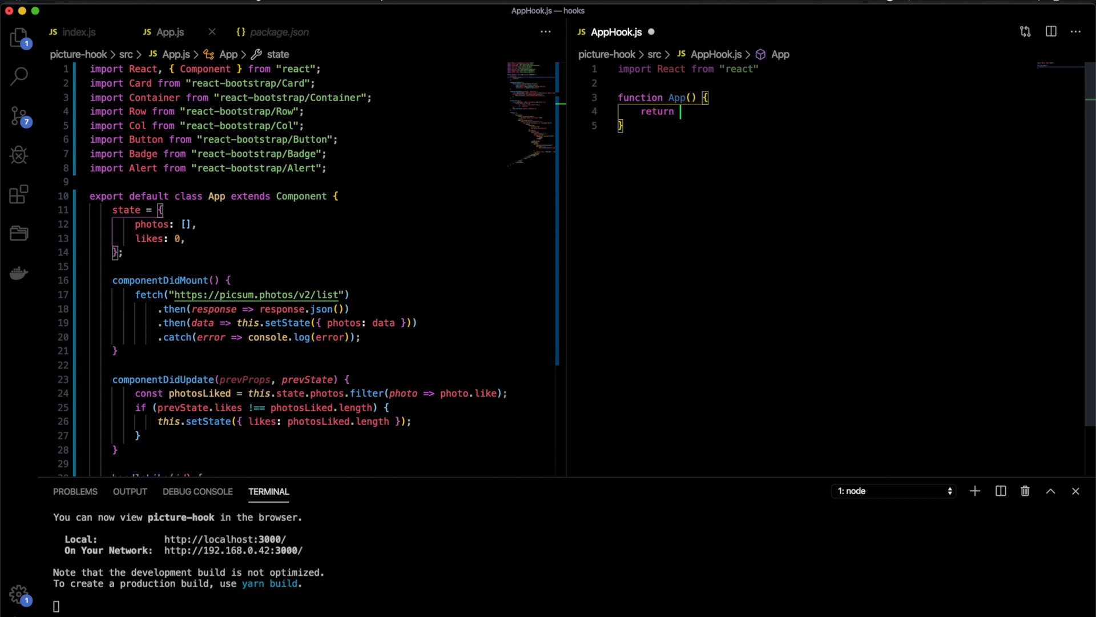
text(();)
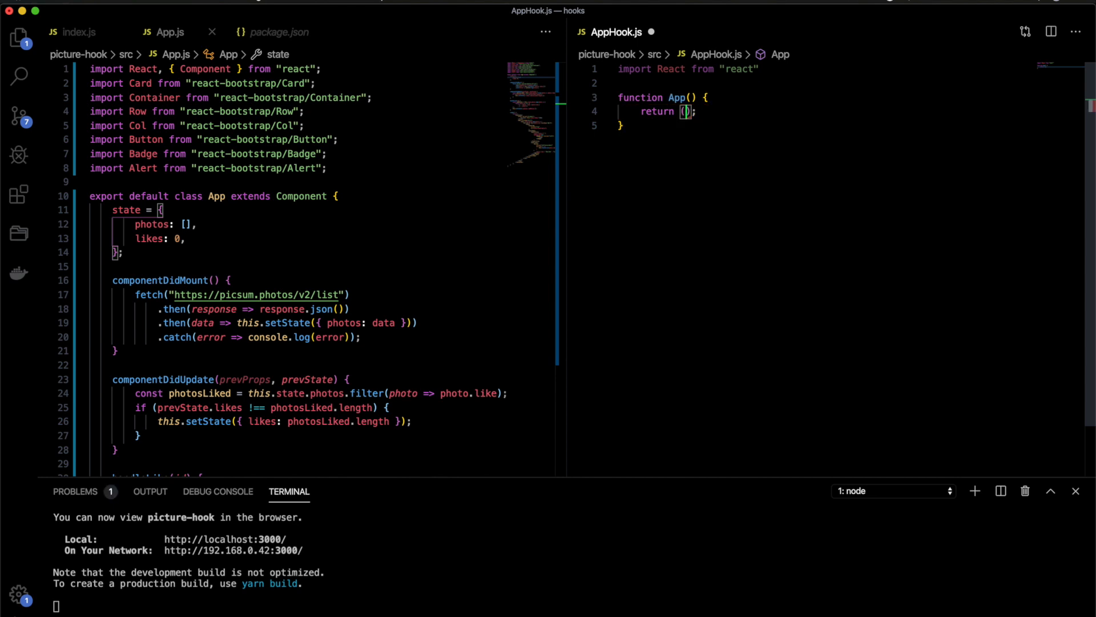
text(<h1></h1>)
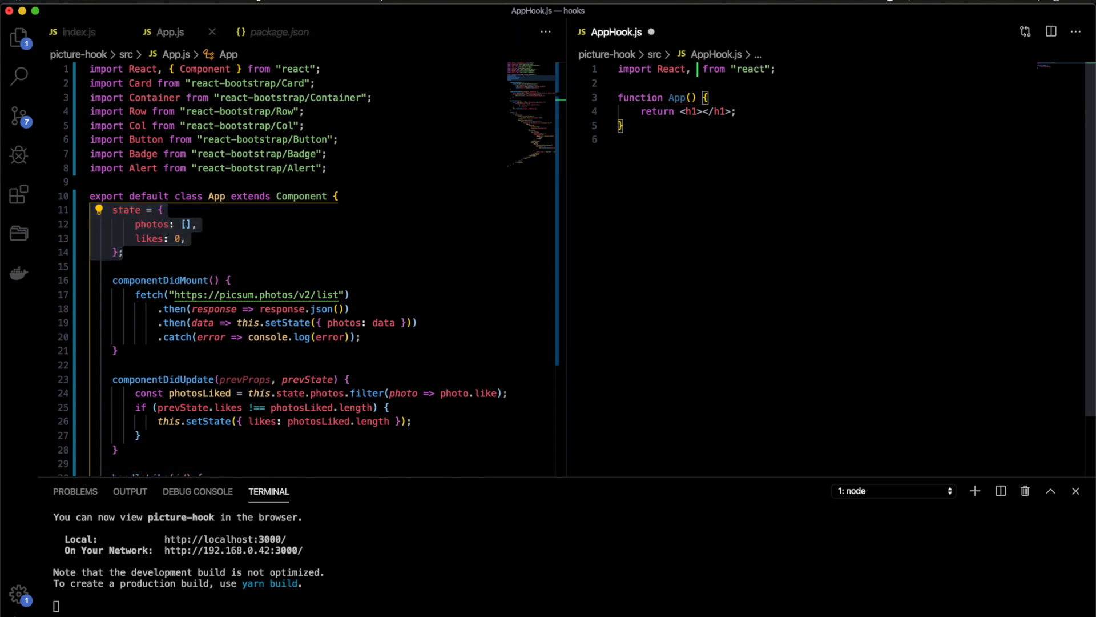
Declare const [photos, setPhotos] = useState([]) inside App, importing useState
text(useS })
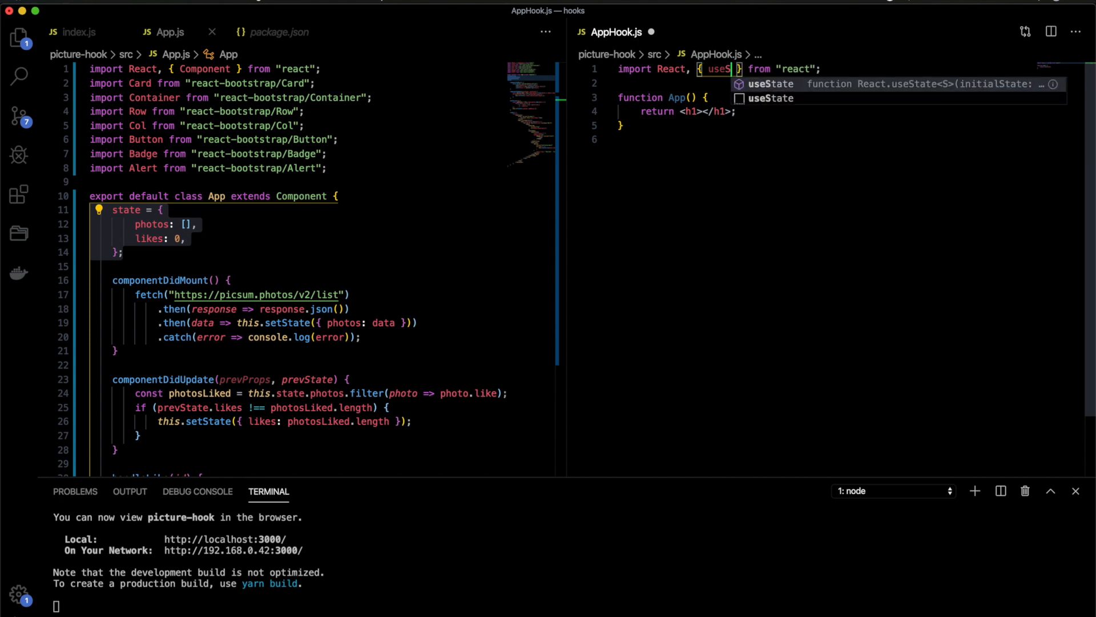
text(const [)
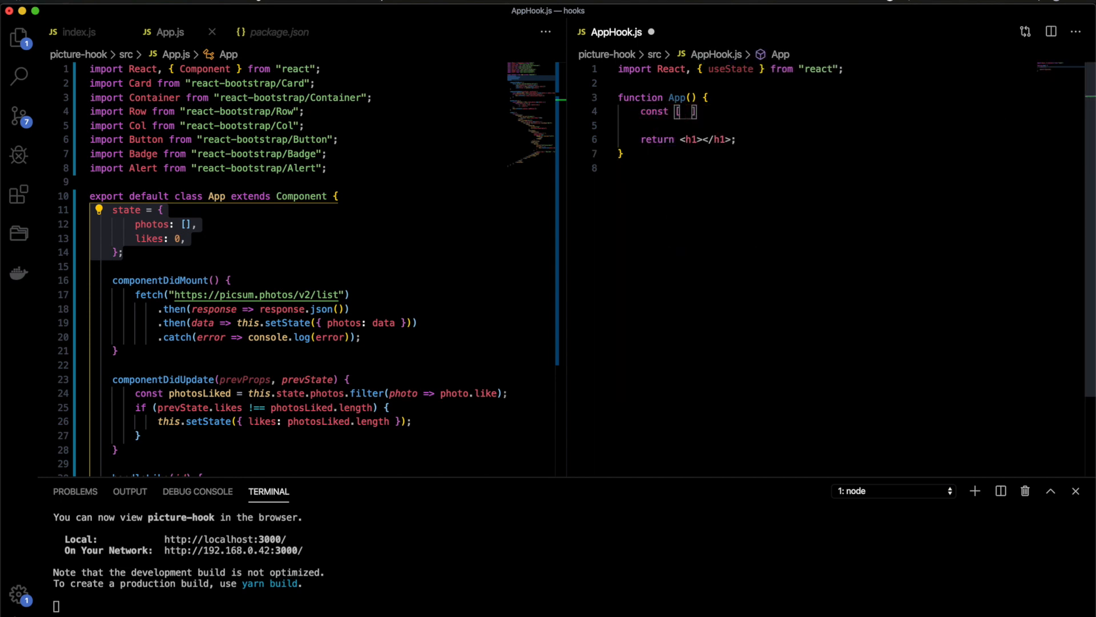
text(photos, setPhotots)
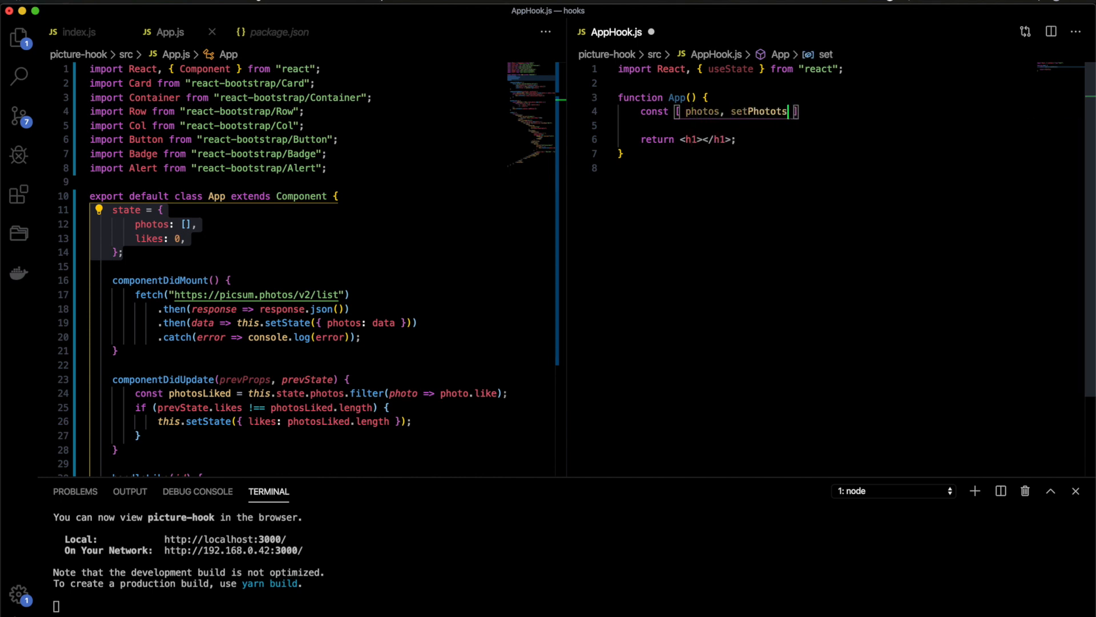
key(Backspace)
text( =)
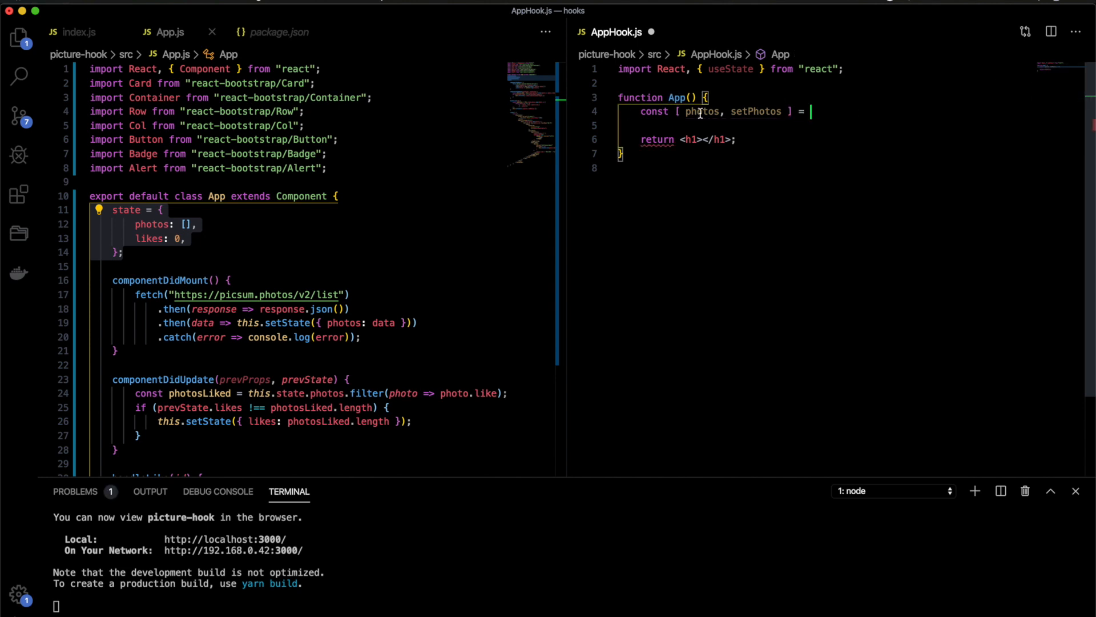
double_click(702, 112)
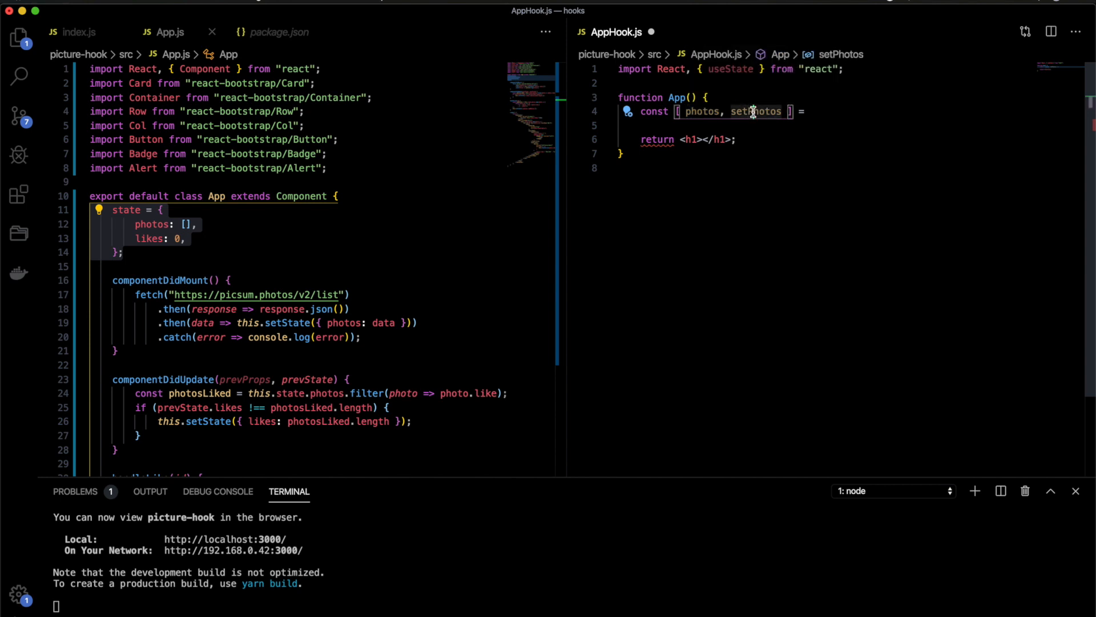
double_click(756, 112)
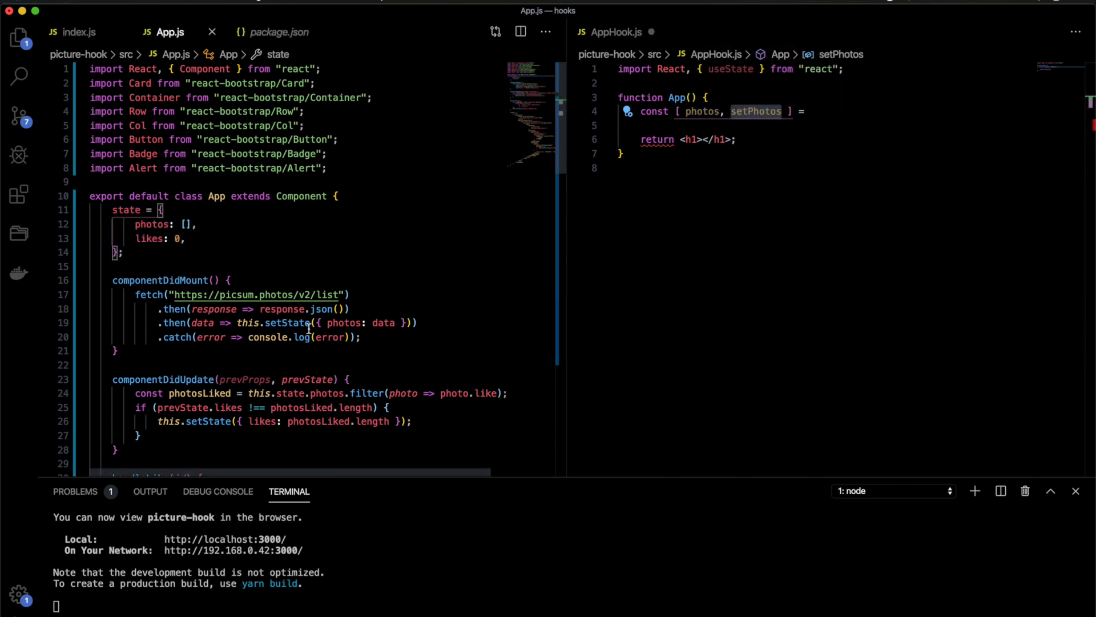
click(292, 322)
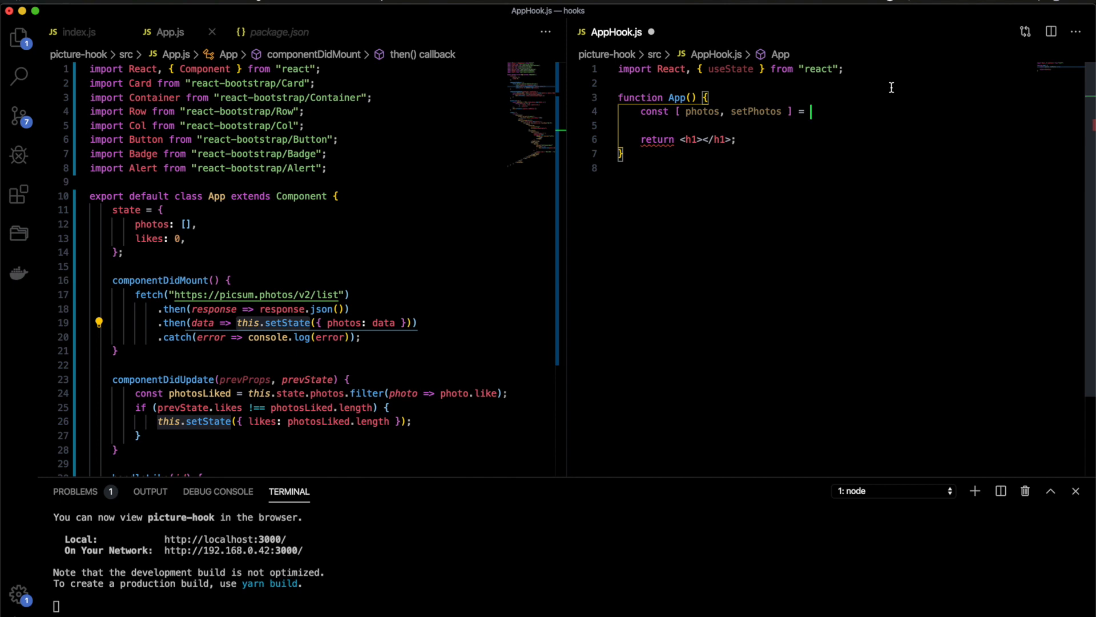
text(useState();)
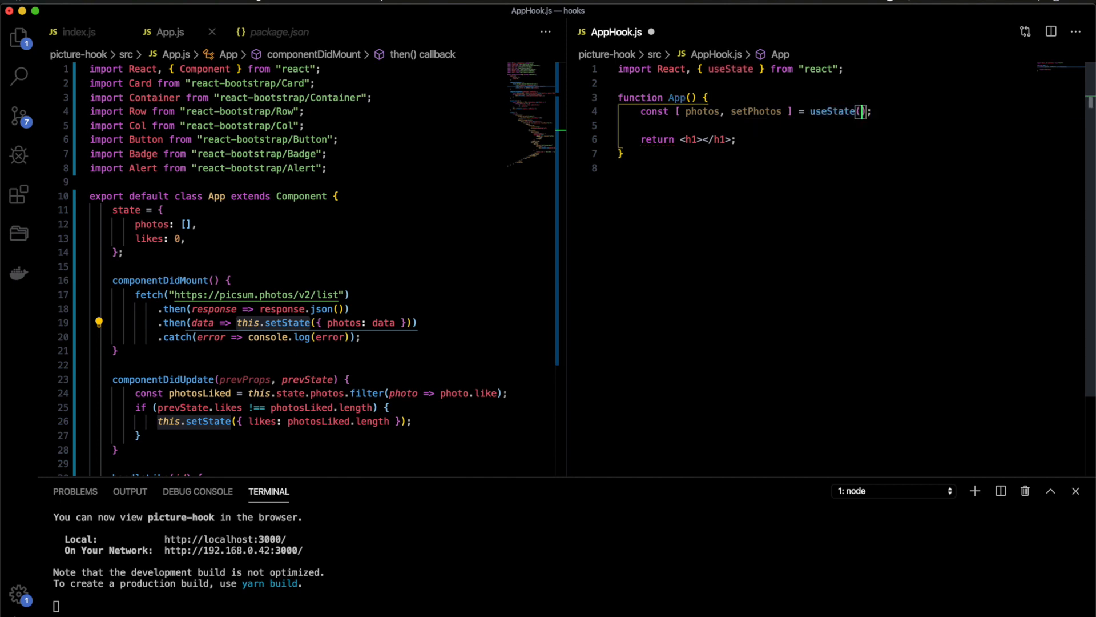
text([])
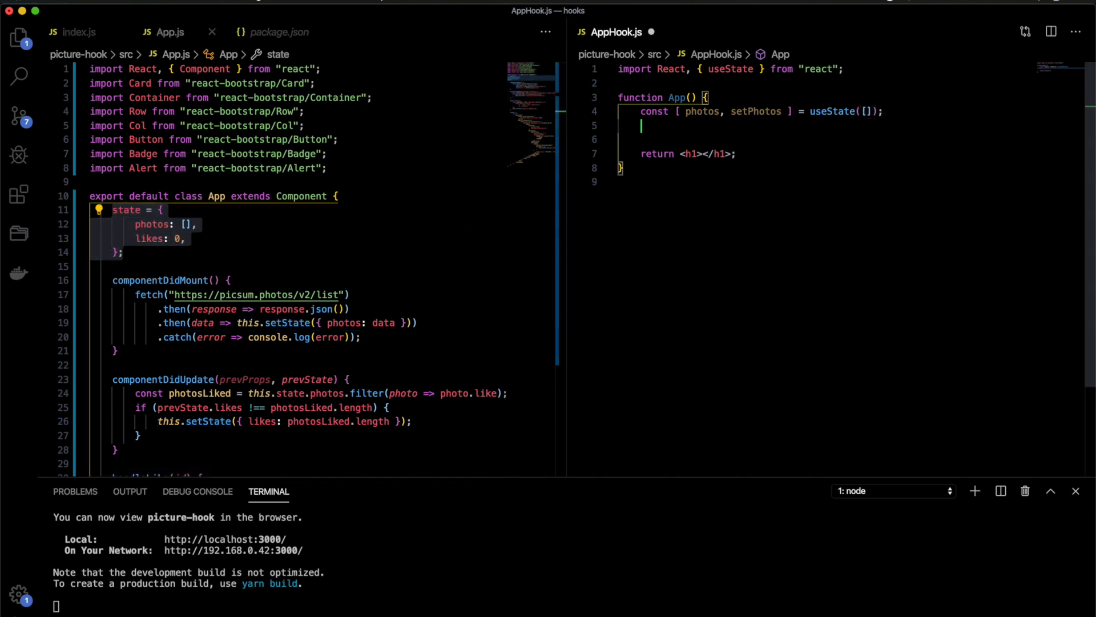
Add const [likes, setLikes] = useState(0) below the photos state
text(cons)
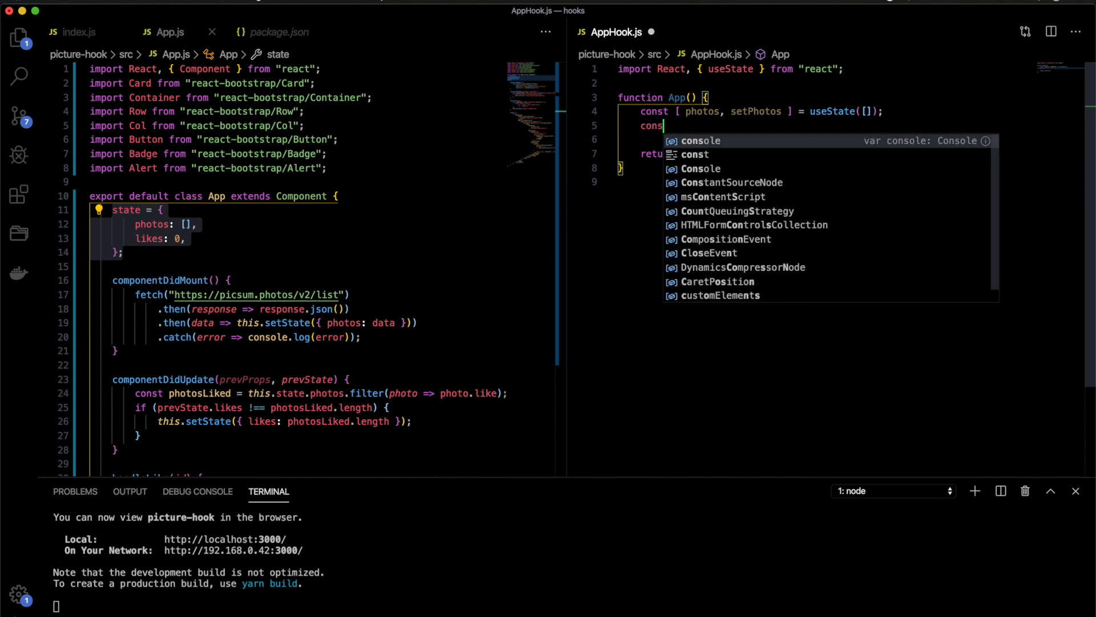
text([])
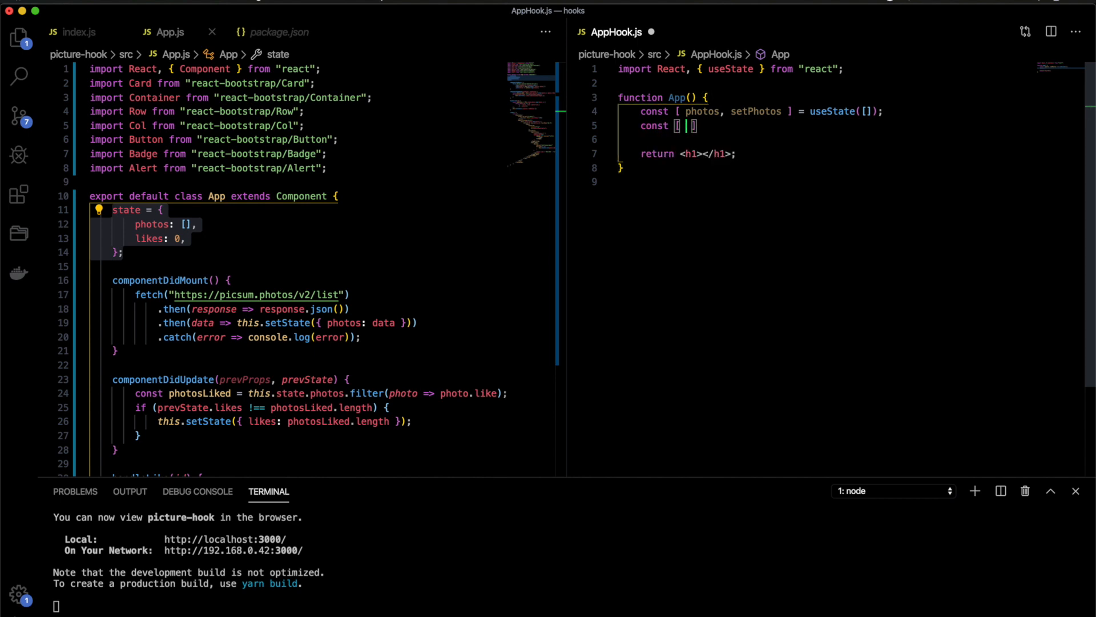
text(likes,)
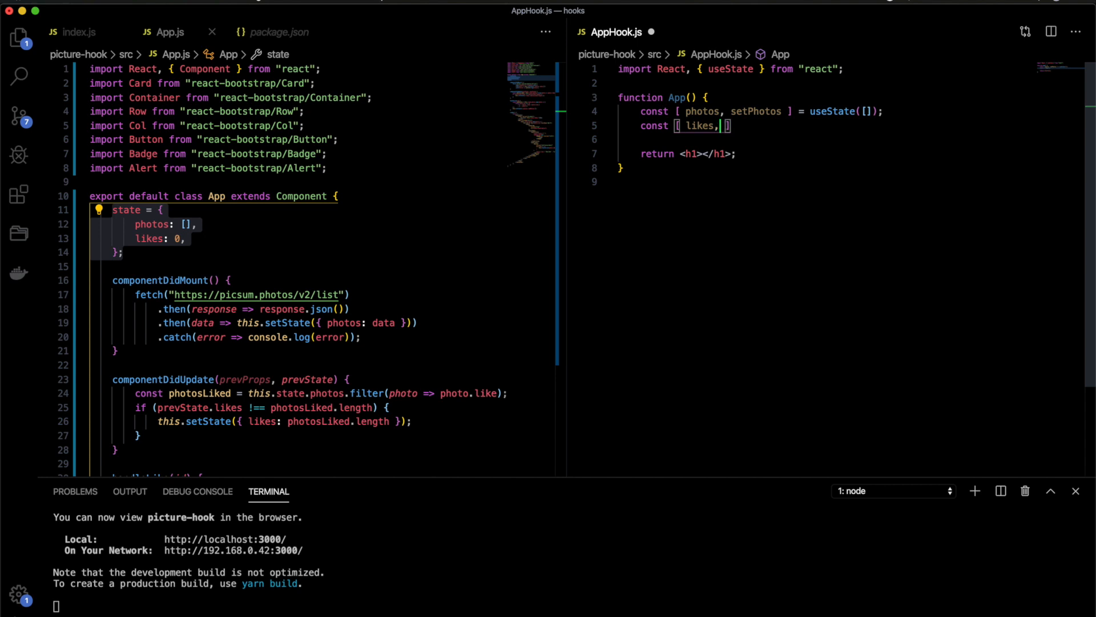
text(setLikes)
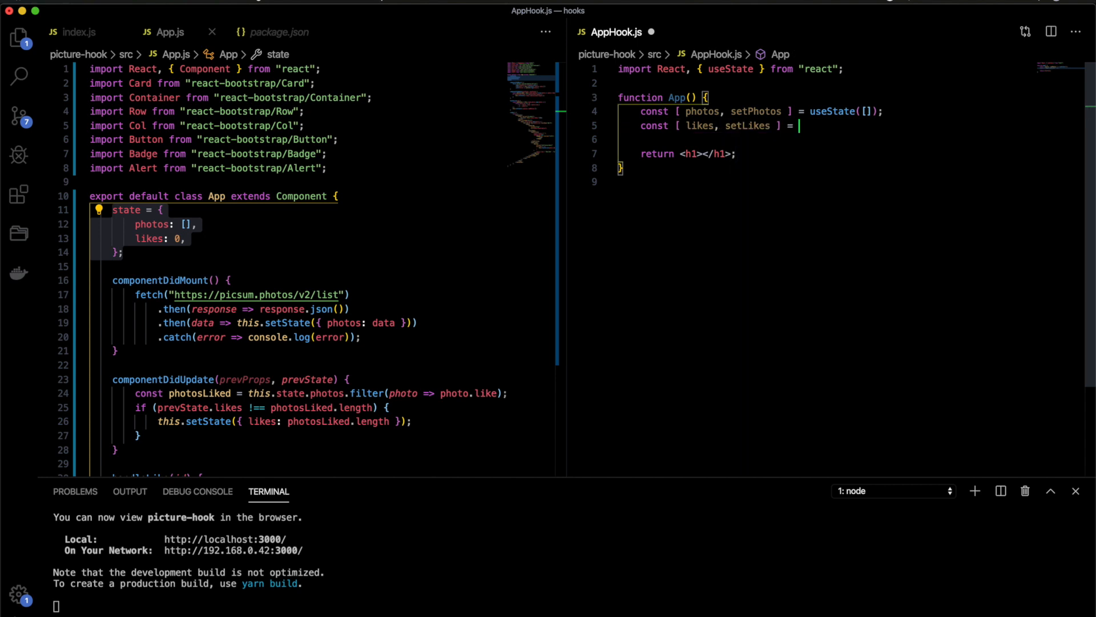
text(useState(0);)
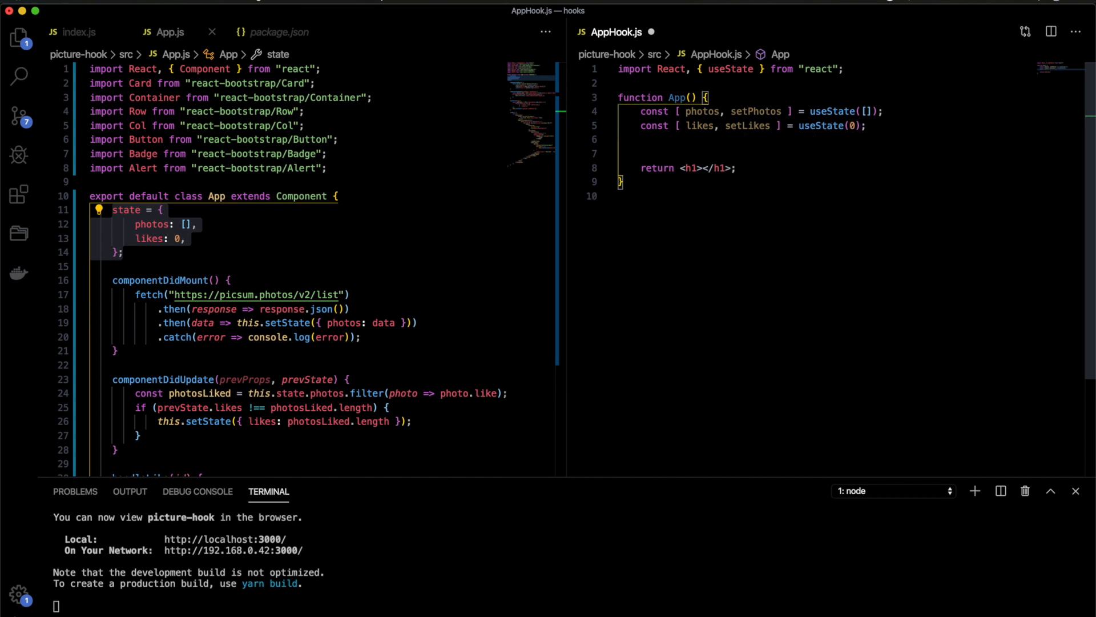
key(Enter)
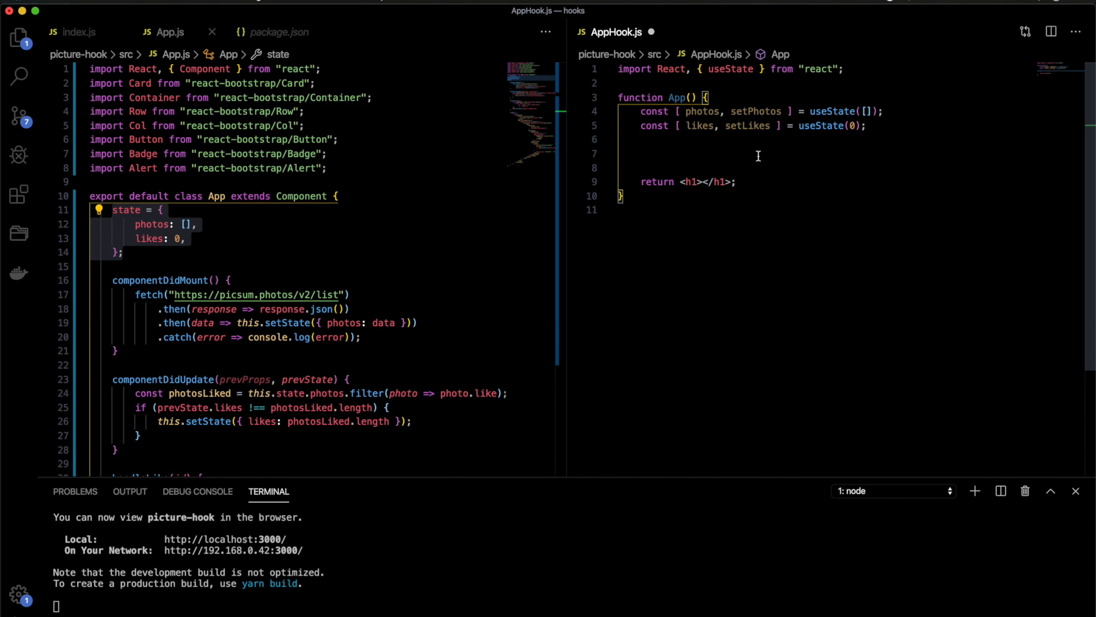
scroll(down, 3)
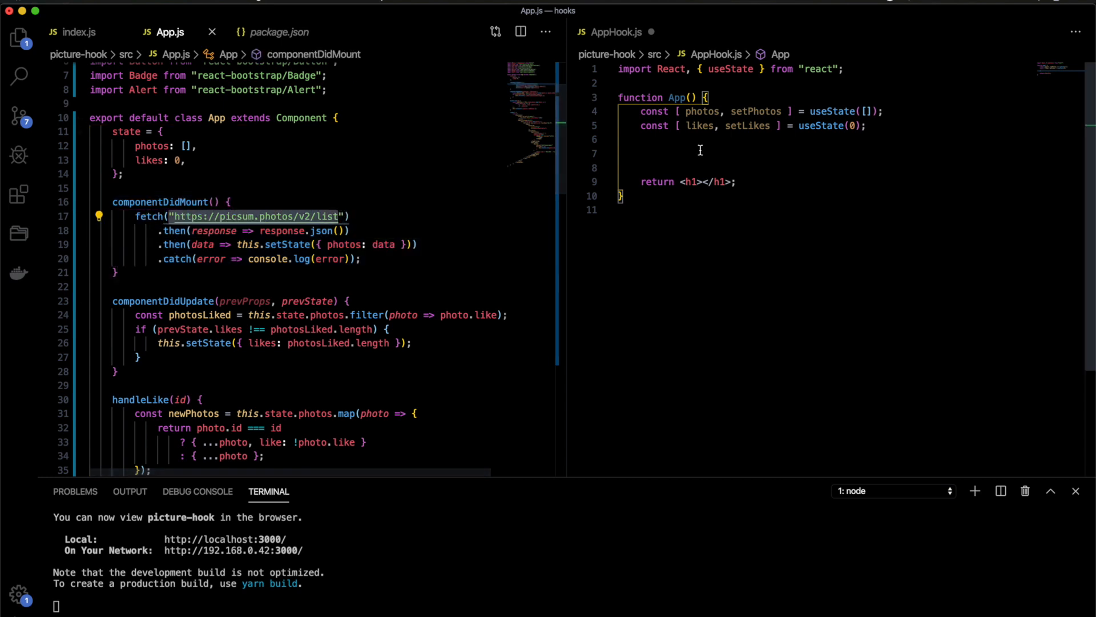
Add useEffect to the hooks imported from react
double_click(730, 68)
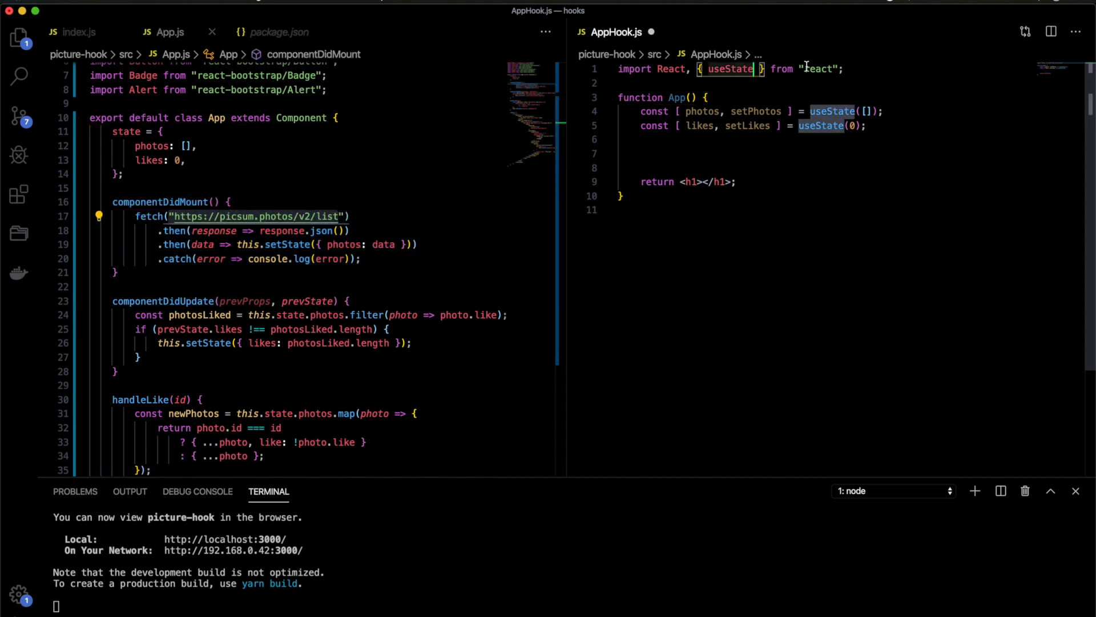
text(, u)
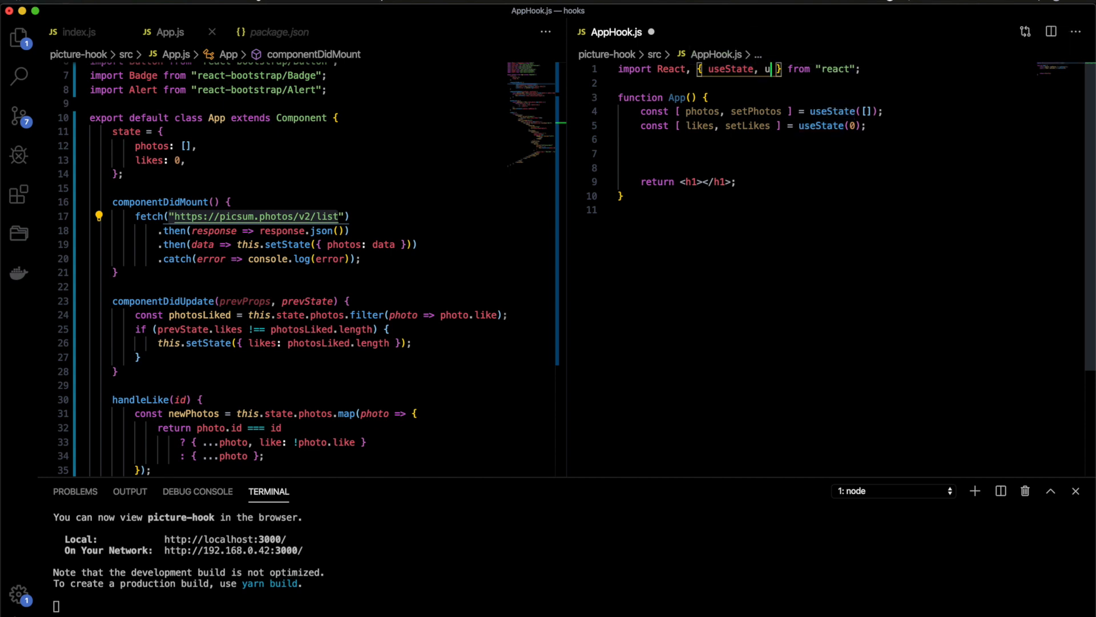
text(seEffect)
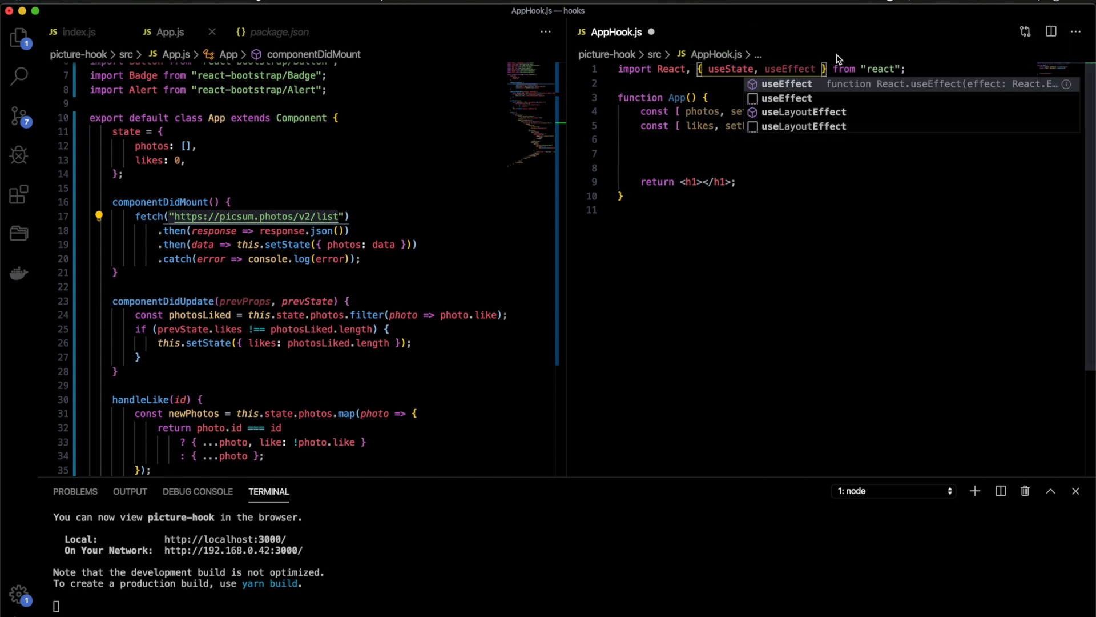
Write a run-once useEffect fetching the picsum photo list into setPhotos
text(useEffect)
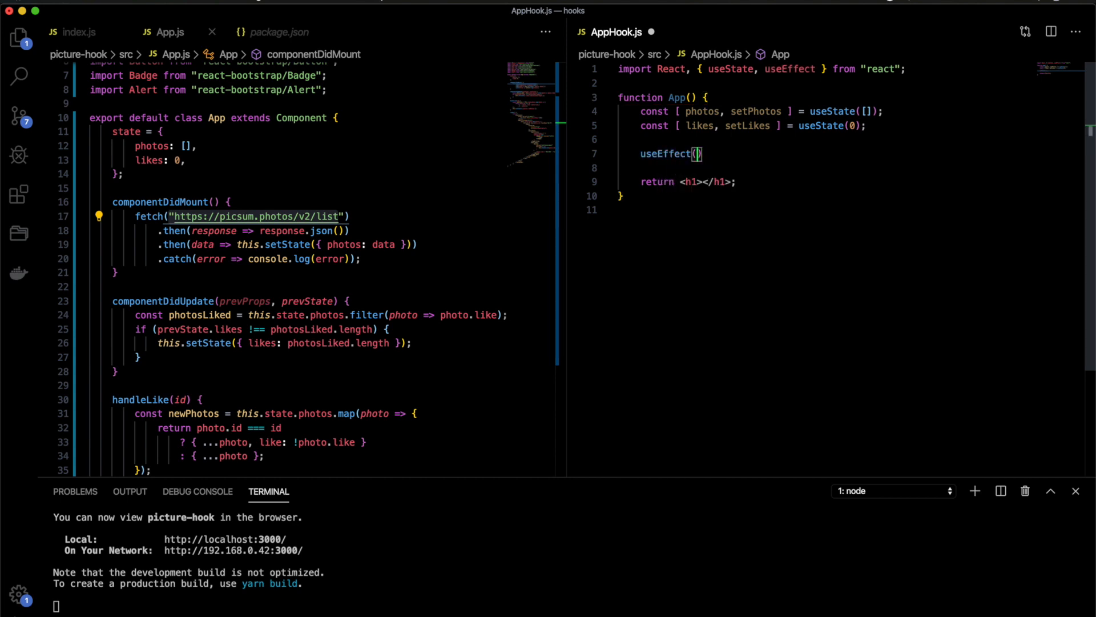
text(() => ))
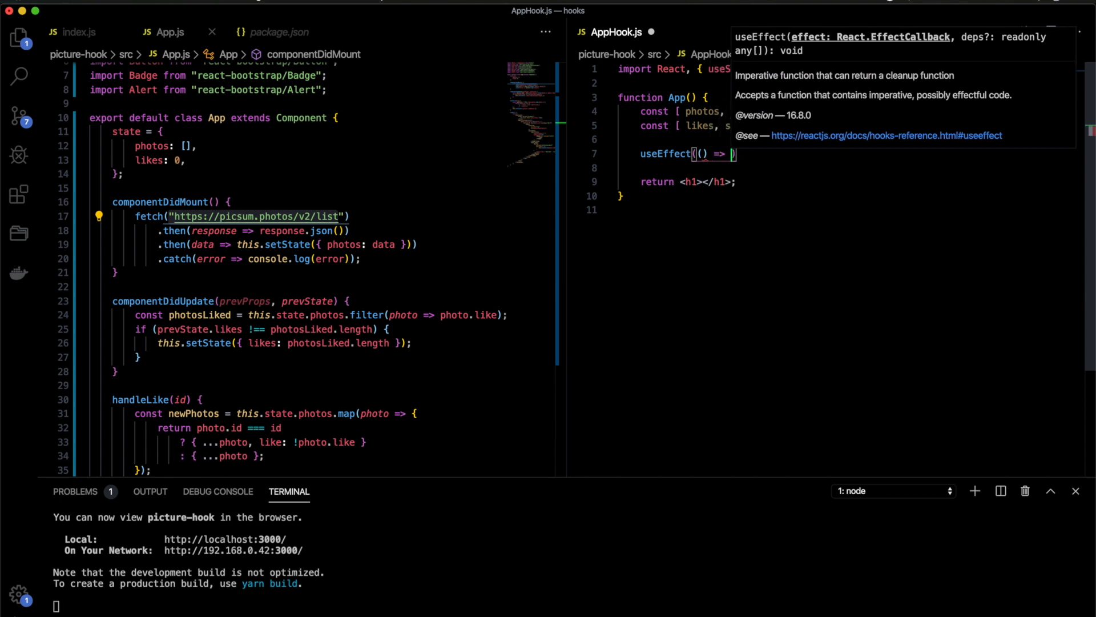
text({})
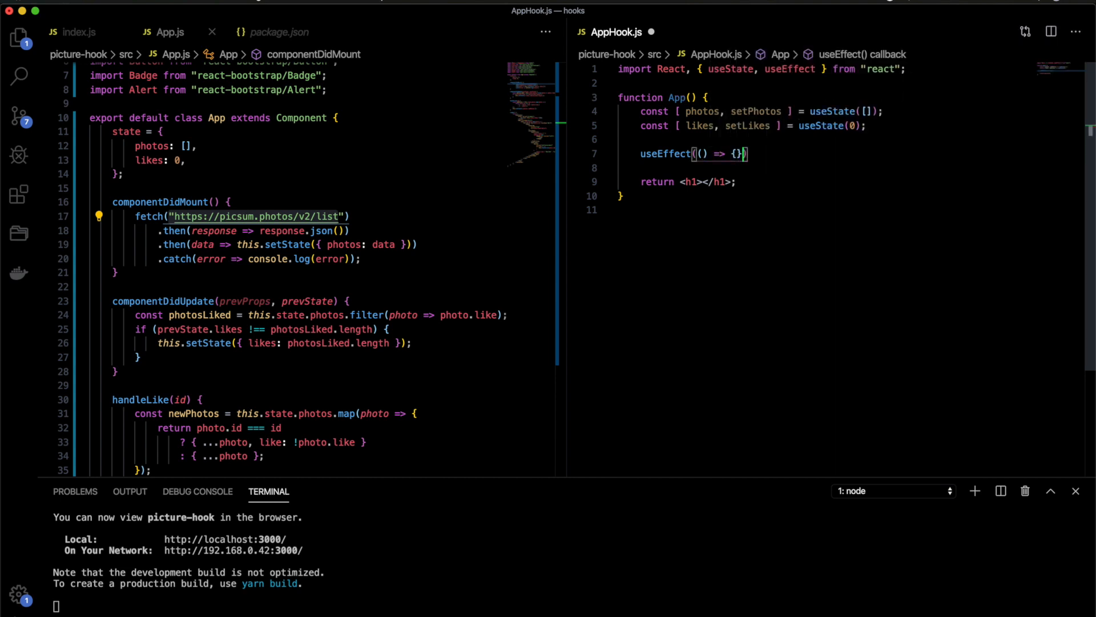
text(, []);)
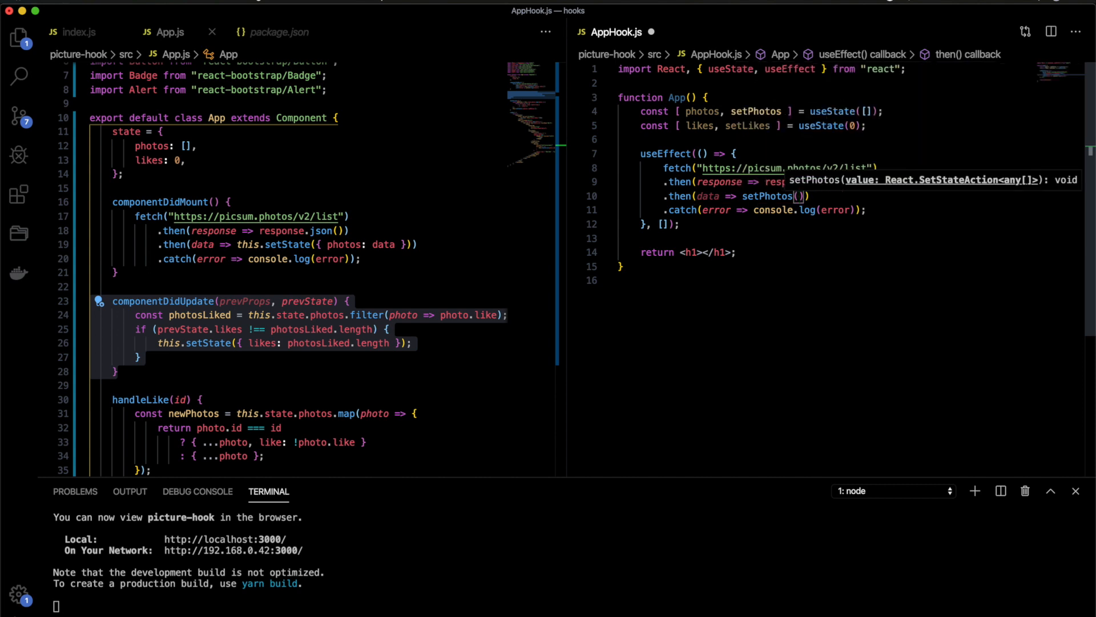
text(data)
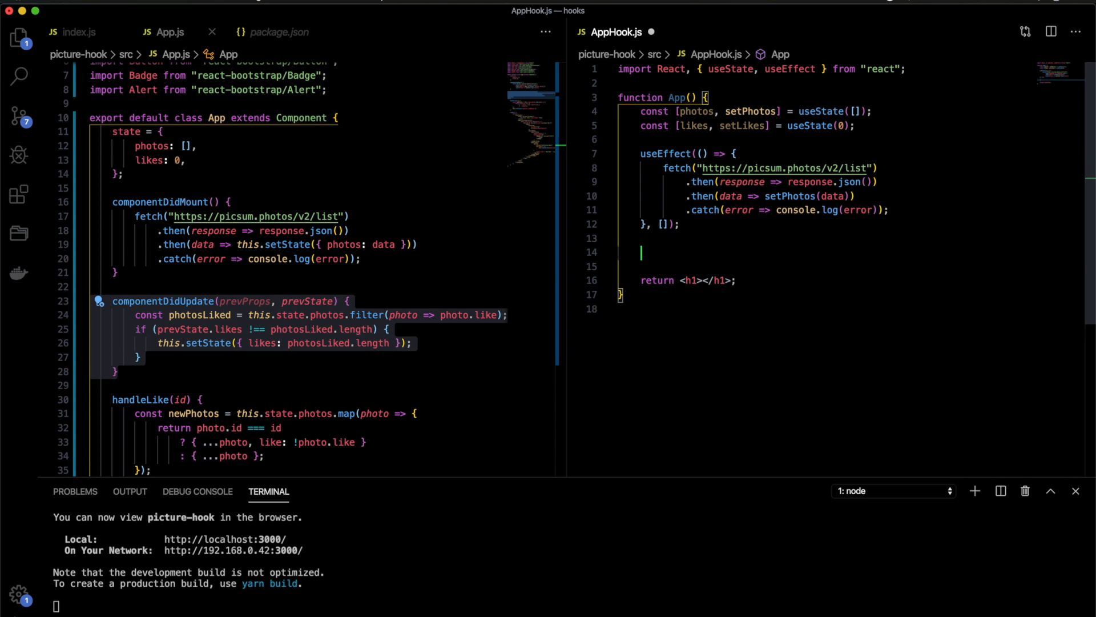
click(202, 301)
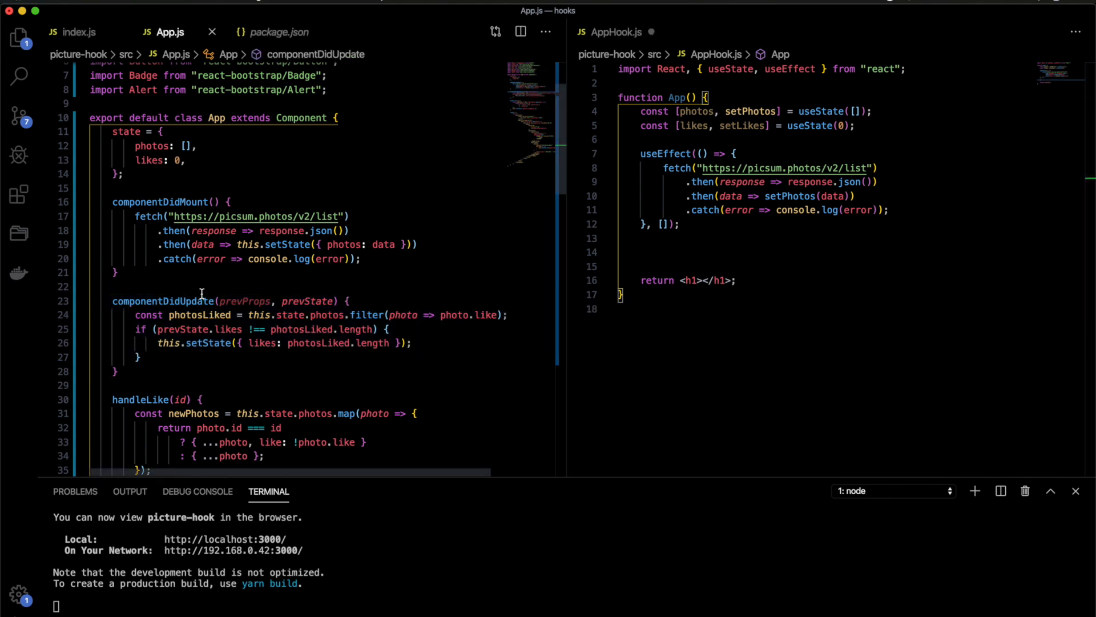
scroll(down, 3)
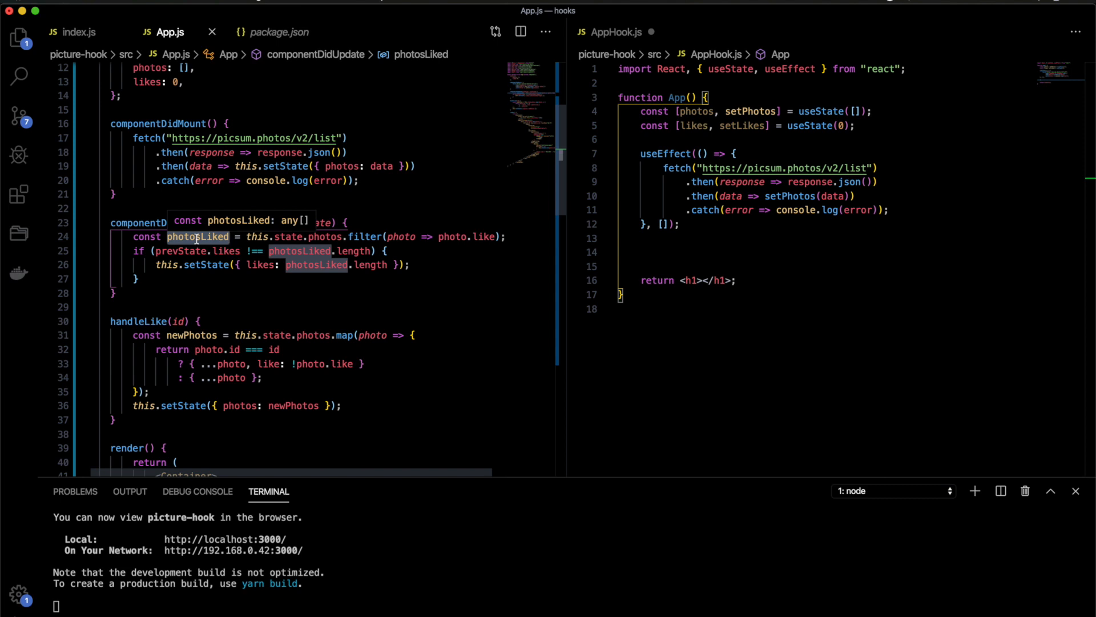
click(231, 252)
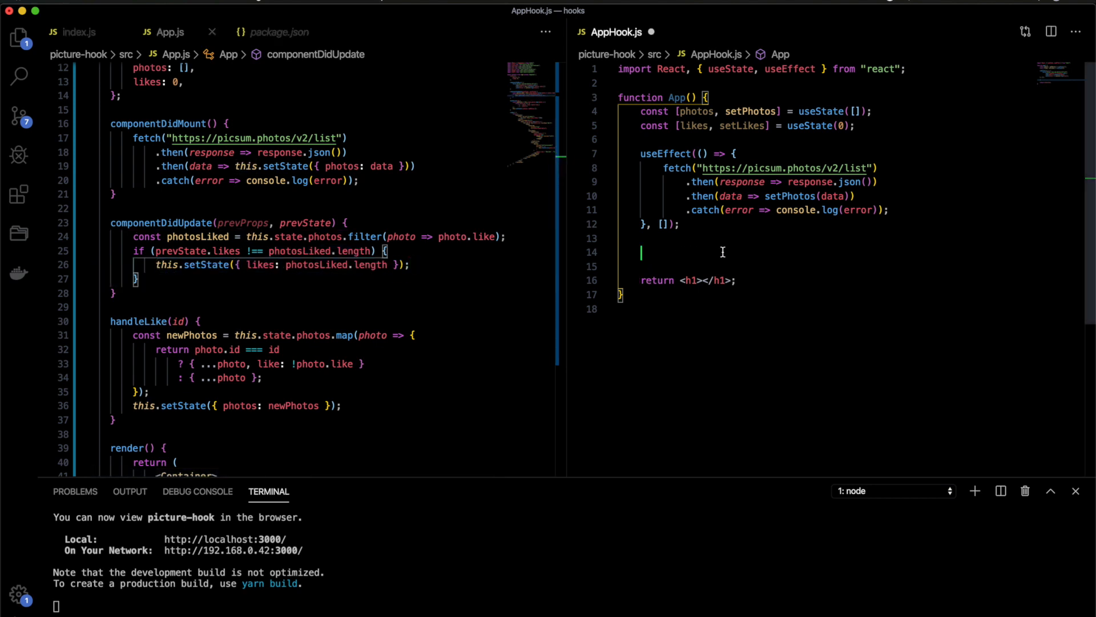
Add a photos-dependent useEffect filtering liked photos and calling setLikes(photosLiked.lenght)
text(useEffect)
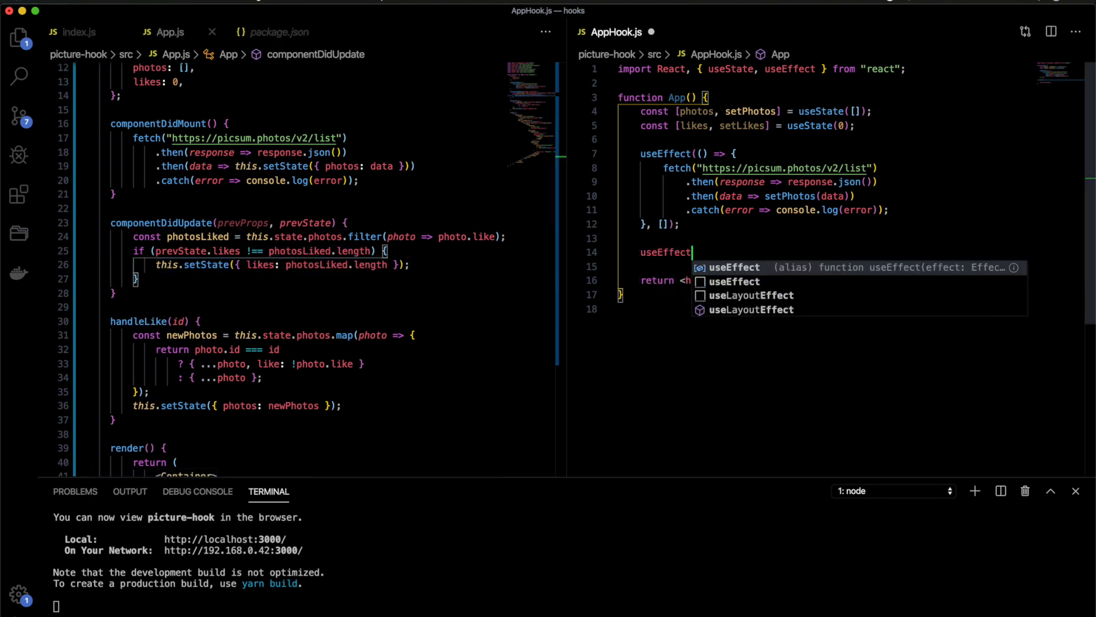
key(Enter)
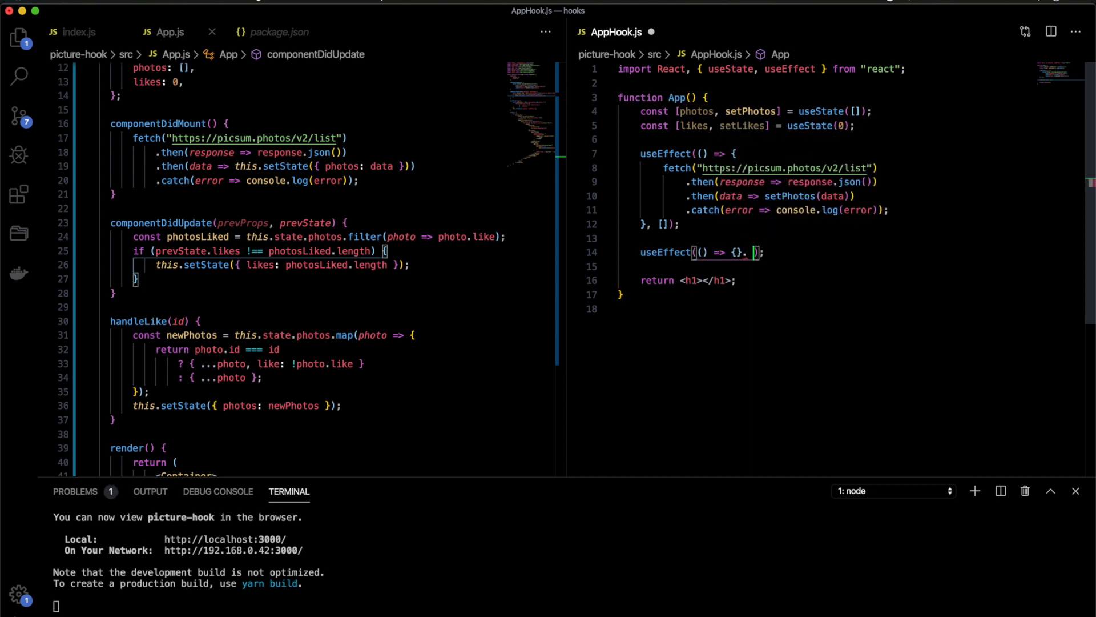
text([])
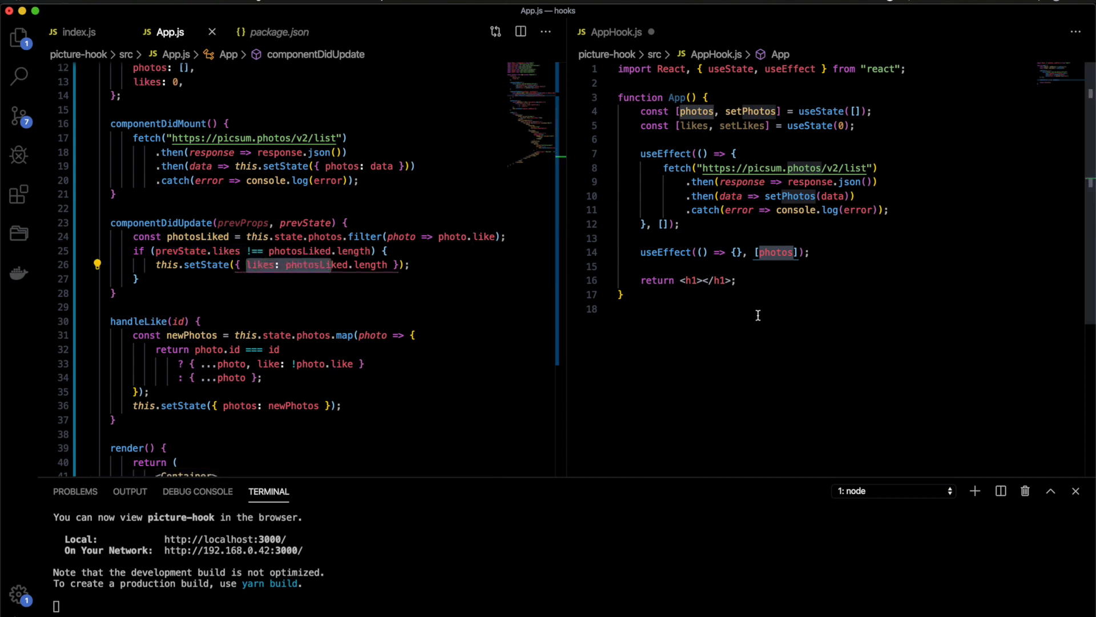
click(783, 252)
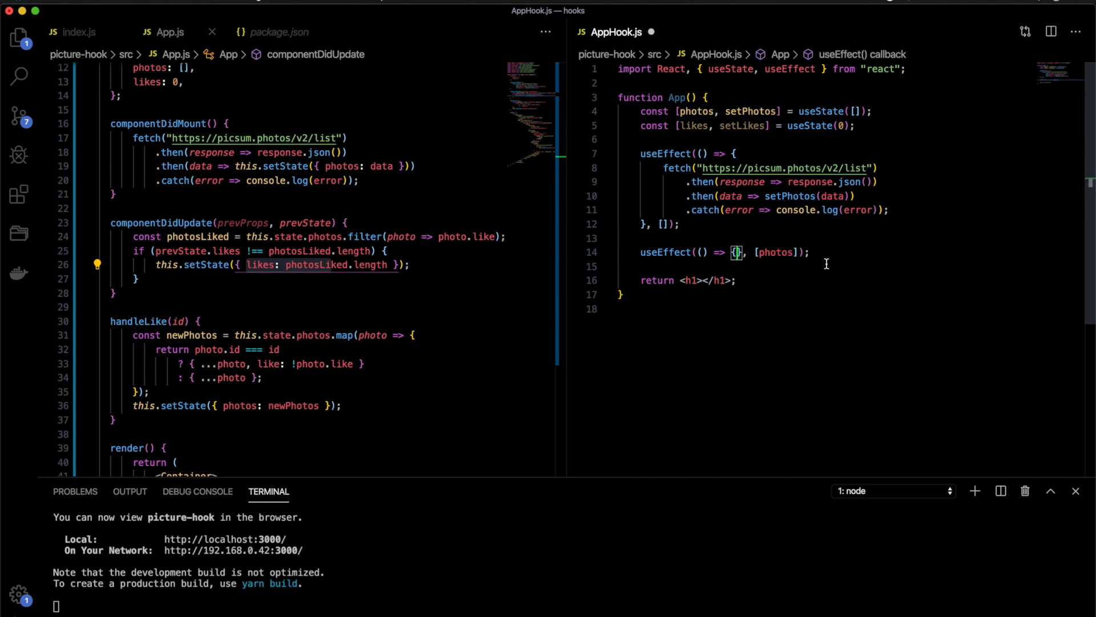
key(Enter)
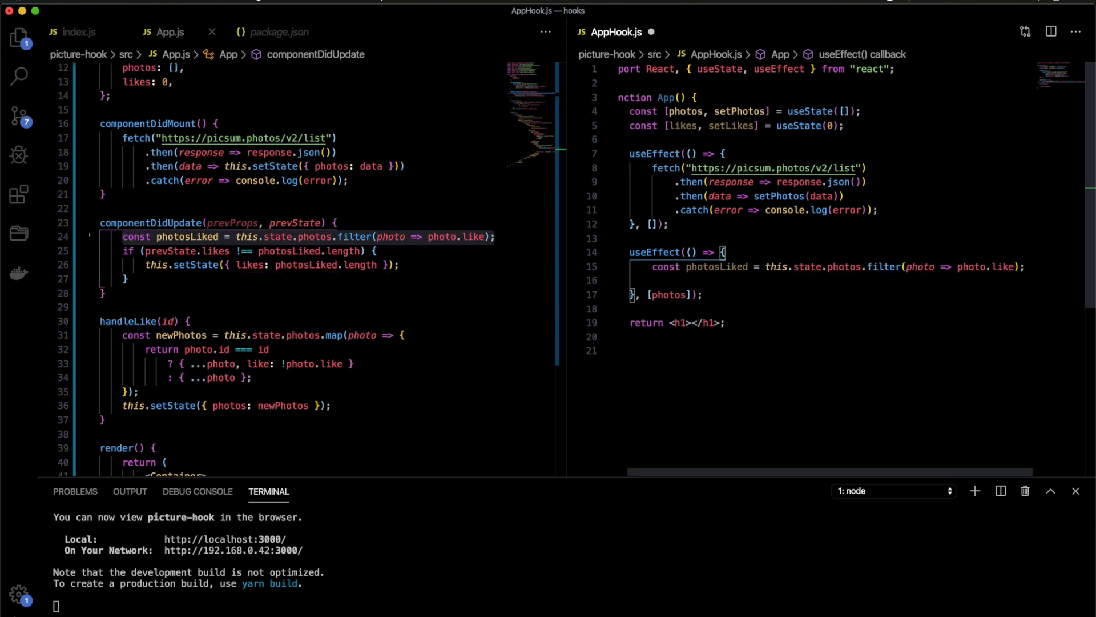
text(setLikes)
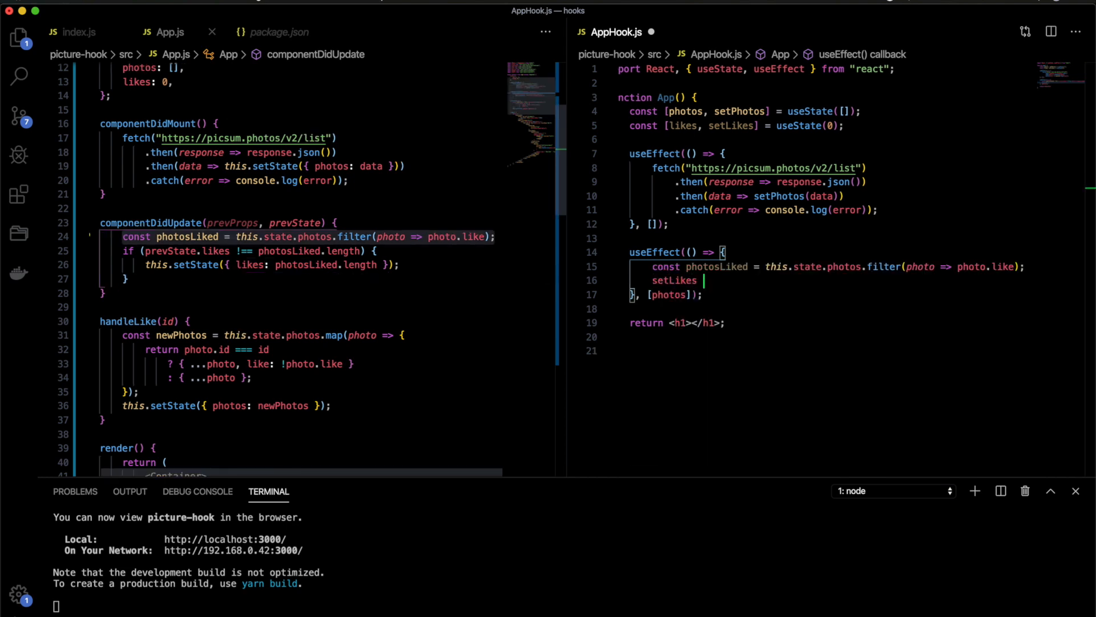
text(())
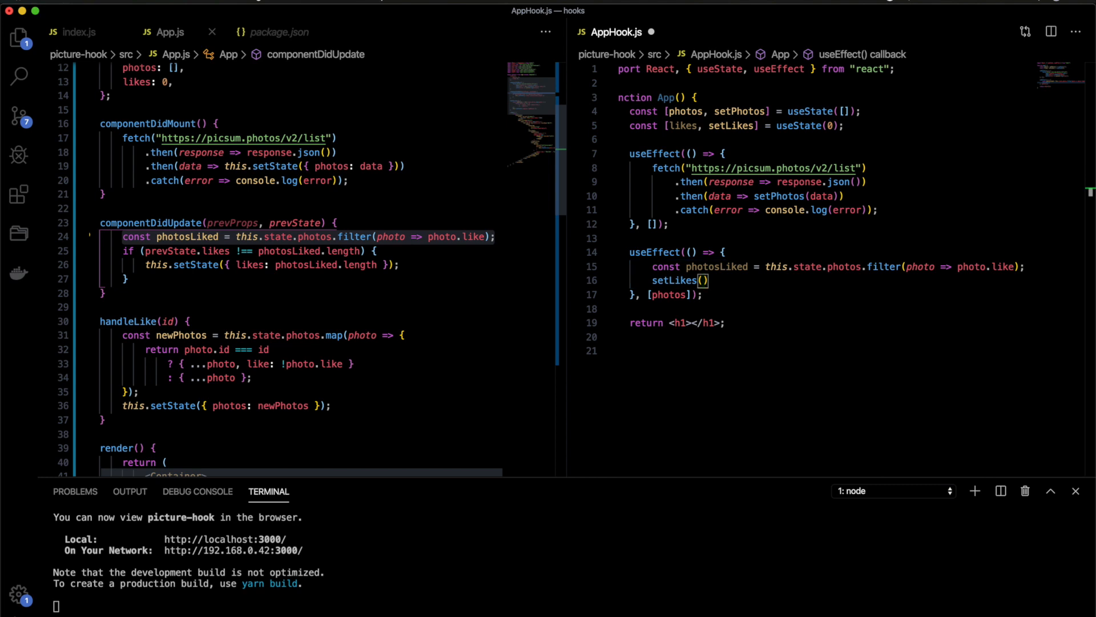
text(photosLiked)
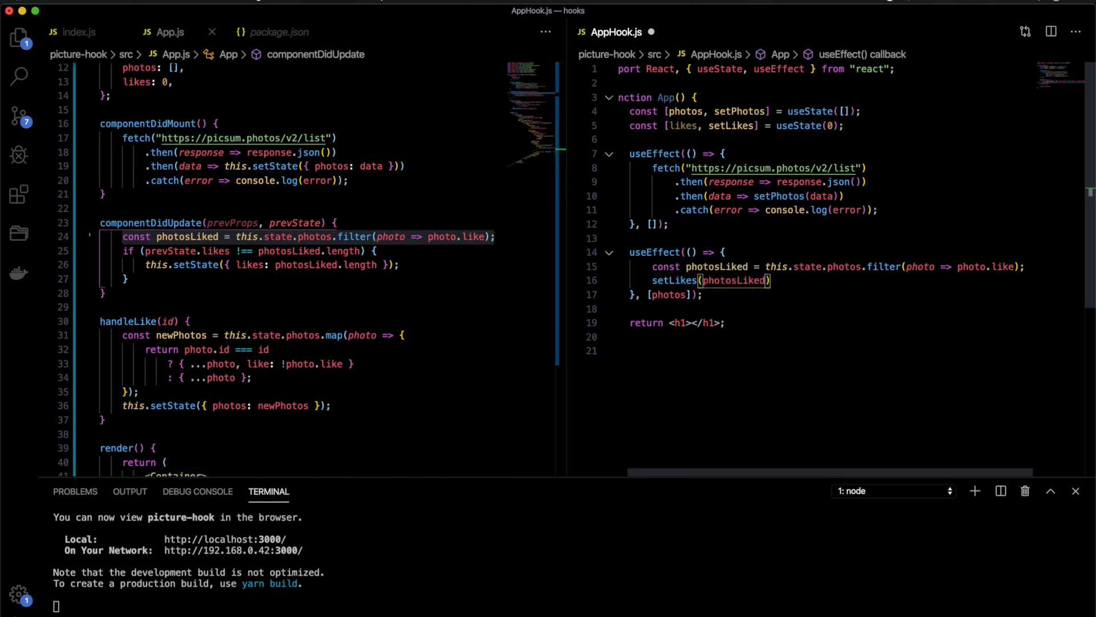
text(.lenght)
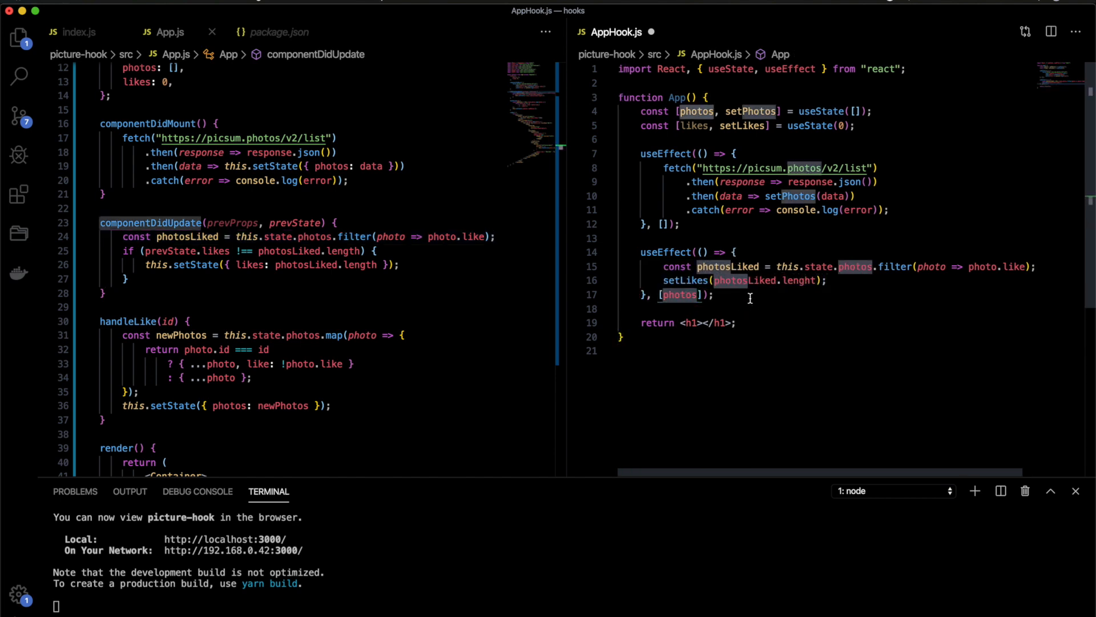
click(686, 280)
text(setPhotos)
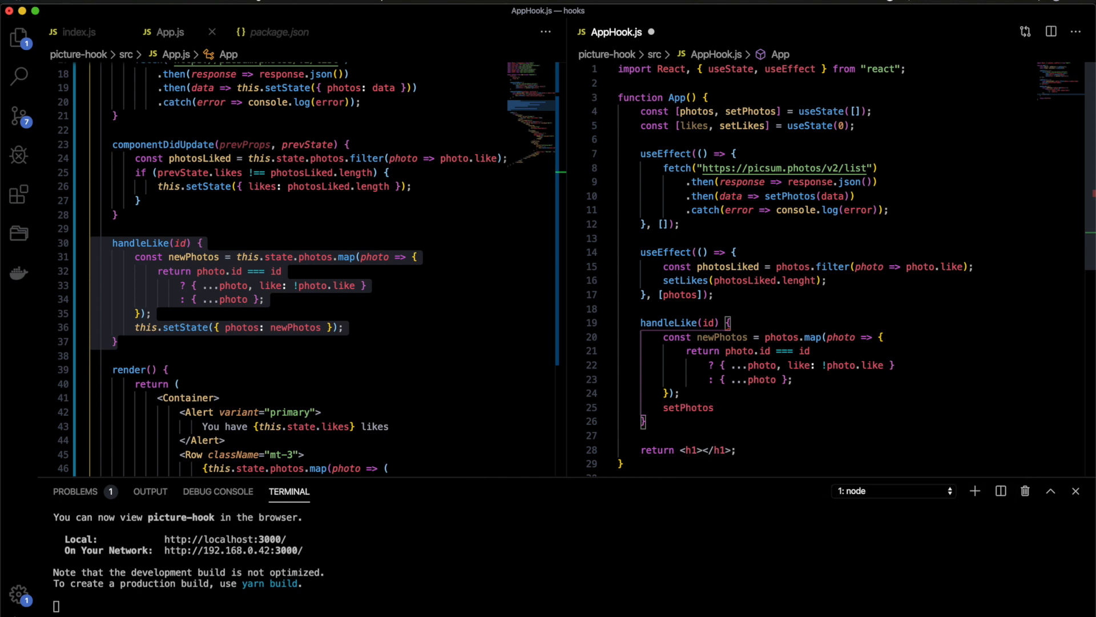
Make handleLike call setPhotos(newPhotos) and declare it with the function keyword
text(();)
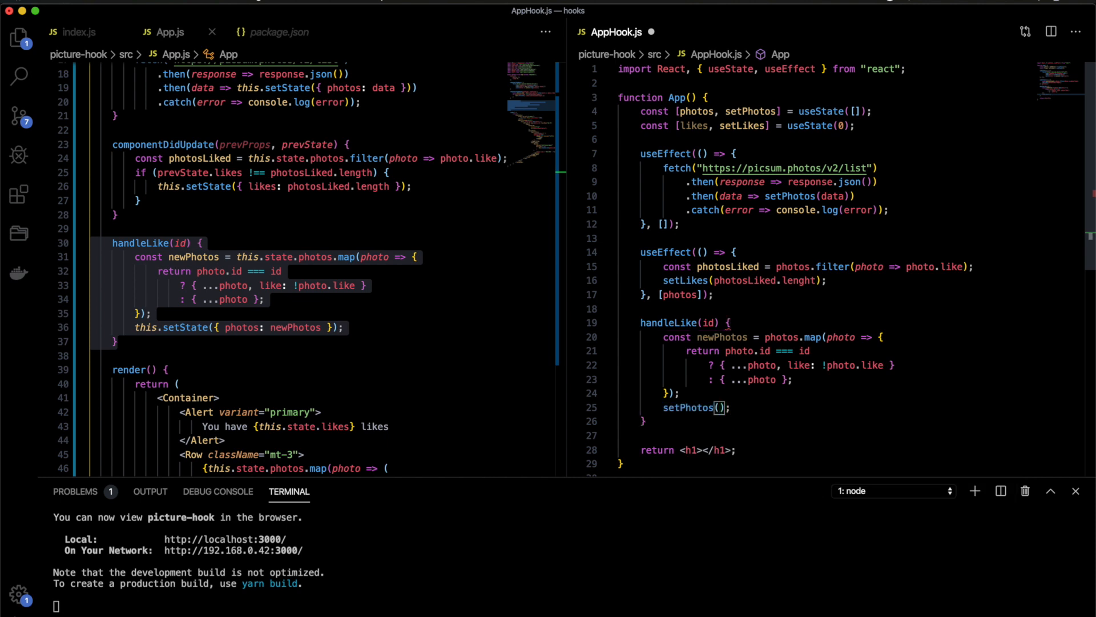
text(newPhotos)
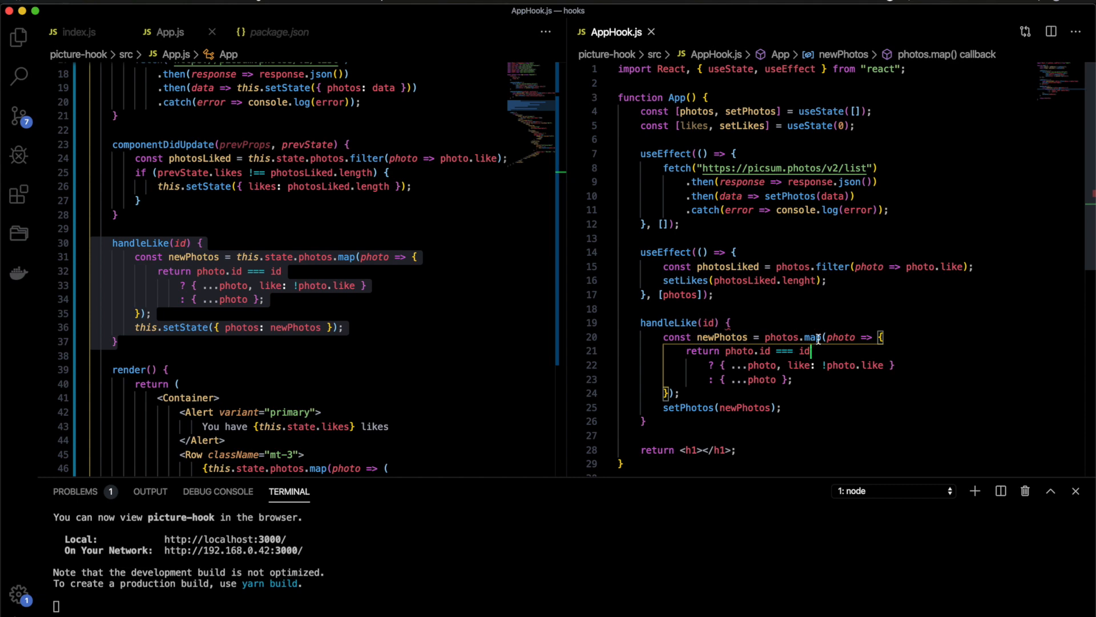
mouse_move(813, 337)
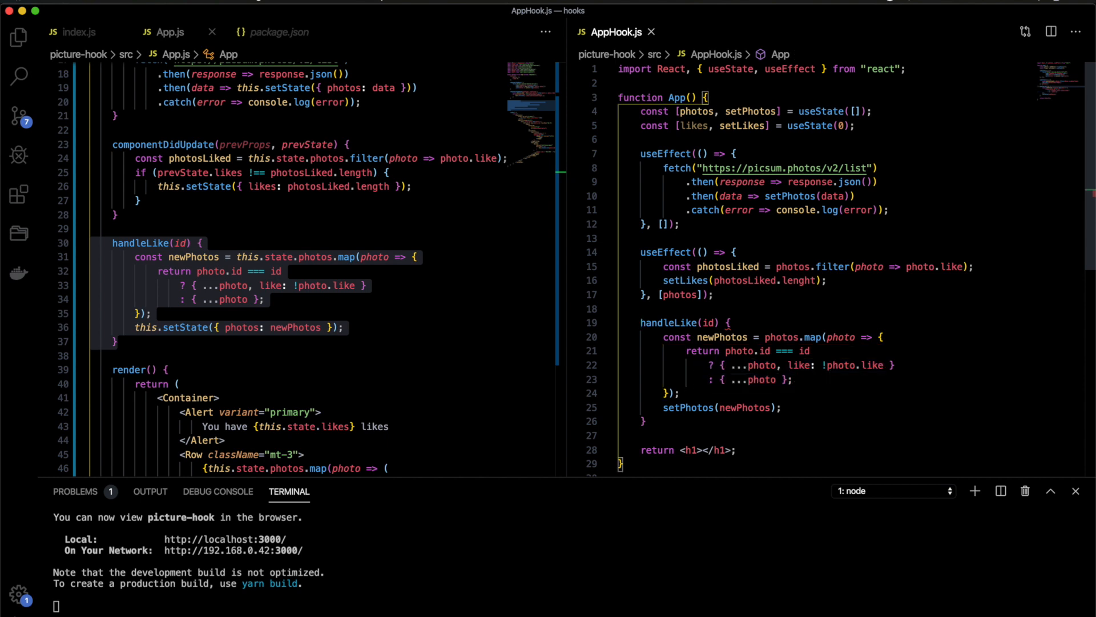
text(function)
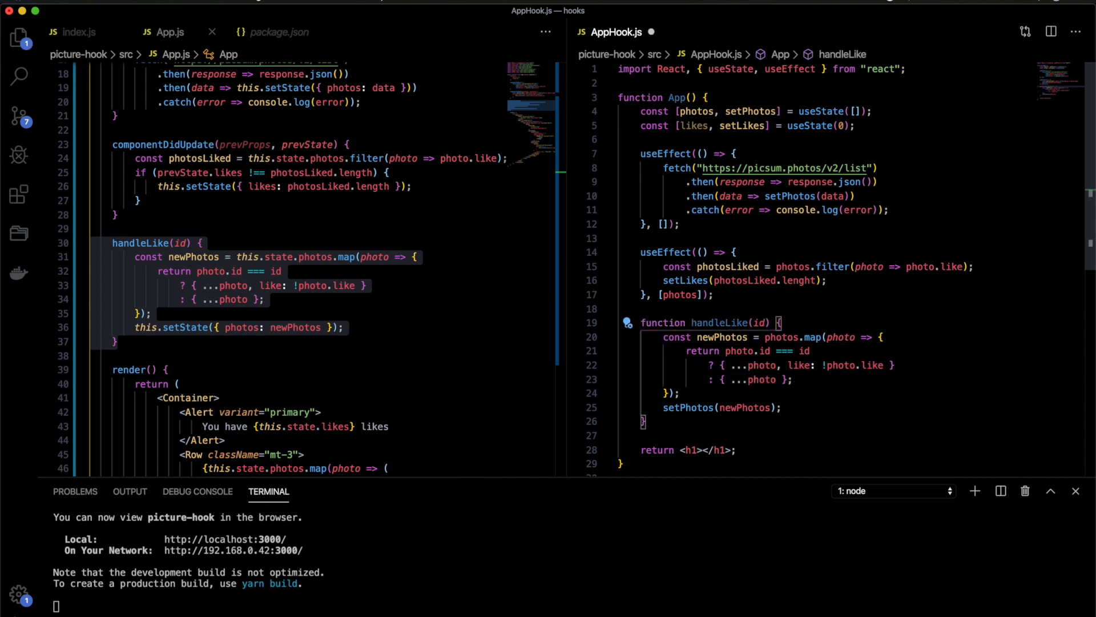
double_click(718, 322)
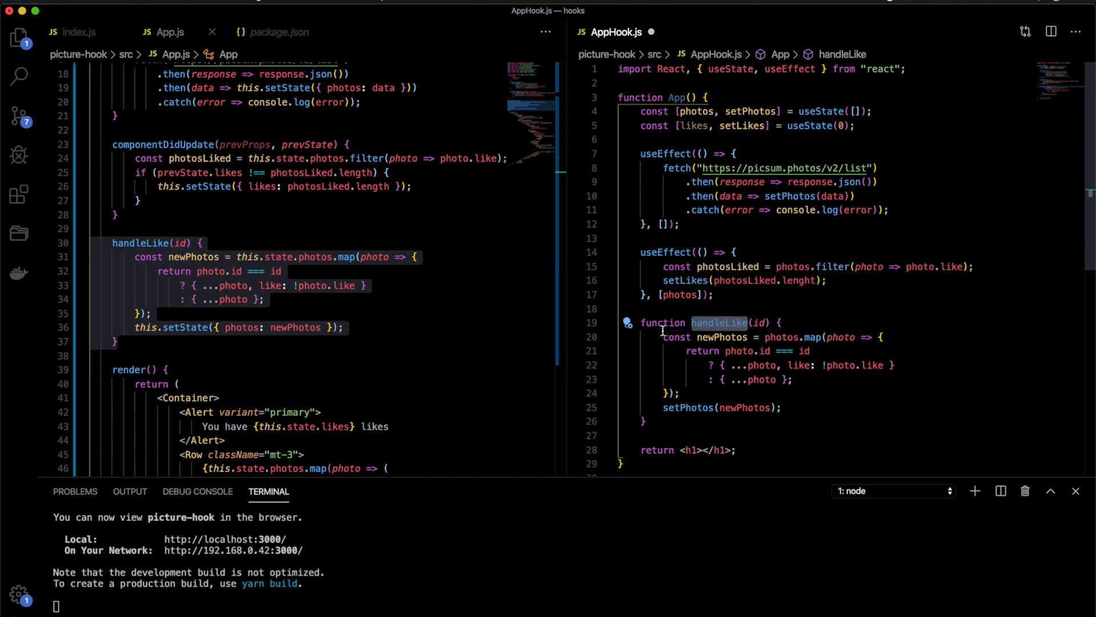
scroll(down, 3)
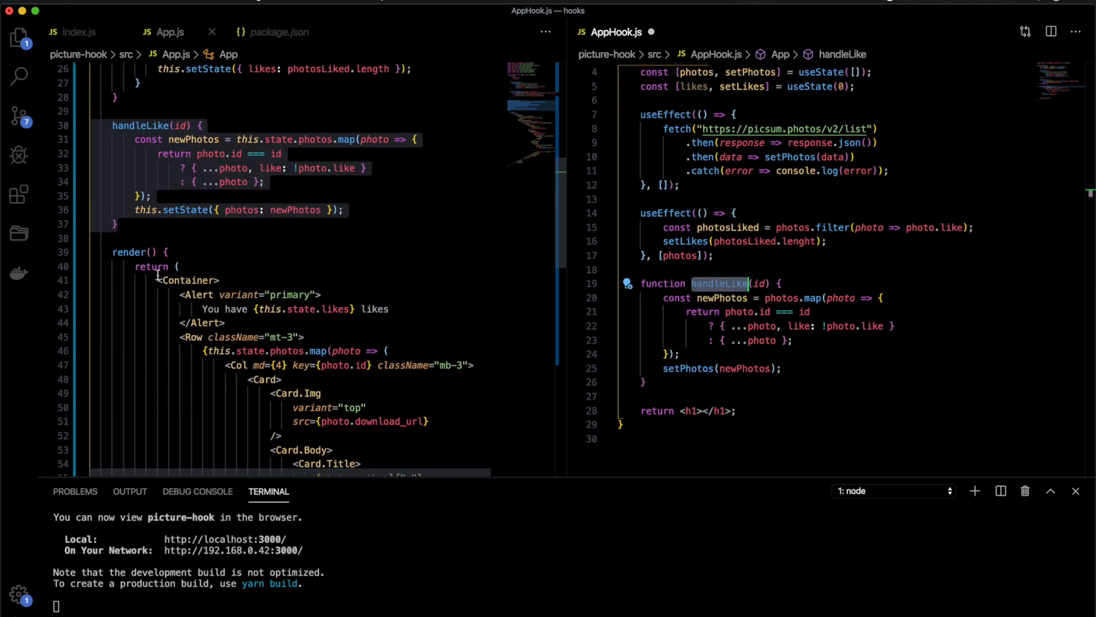
scroll(down, 3)
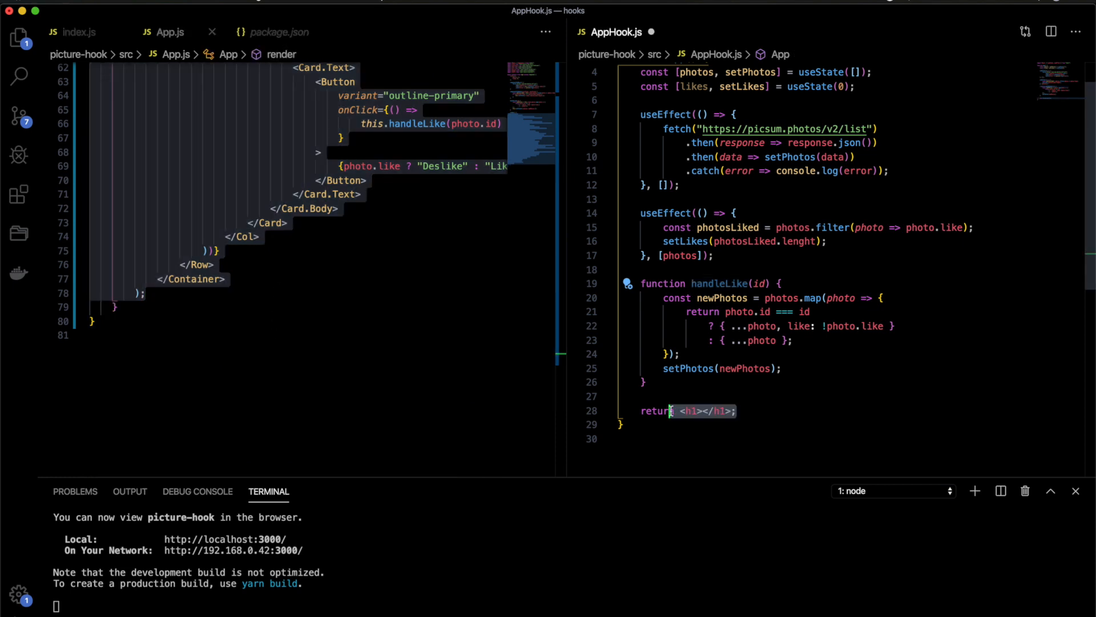
scroll(down, 3)
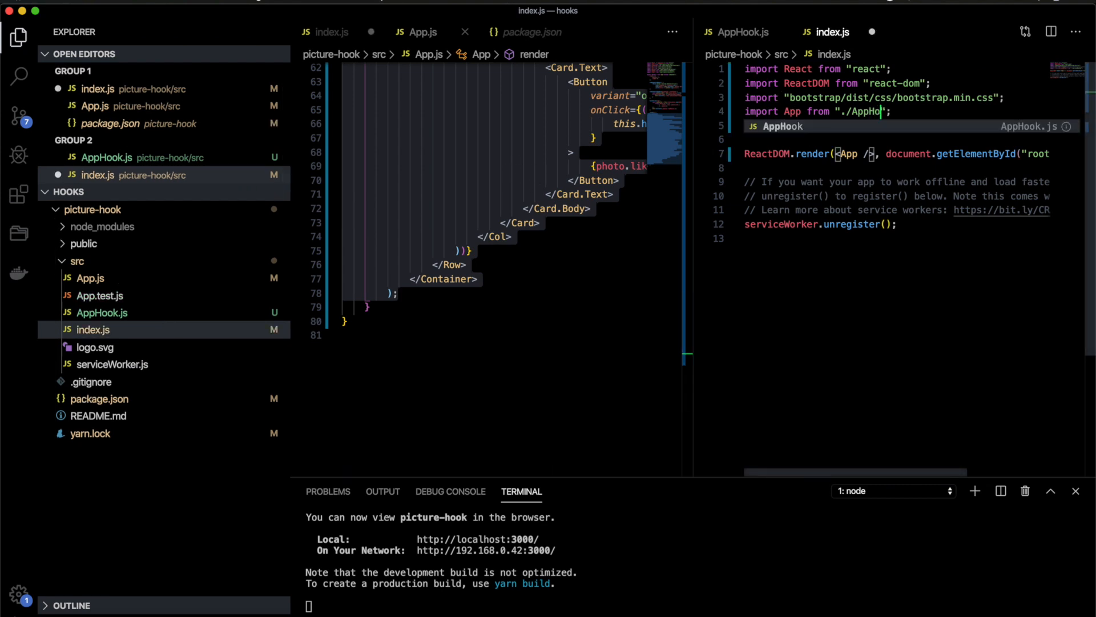
Point index.js's App import to ./AppHook and copy App.js's bootstrap imports
click(742, 32)
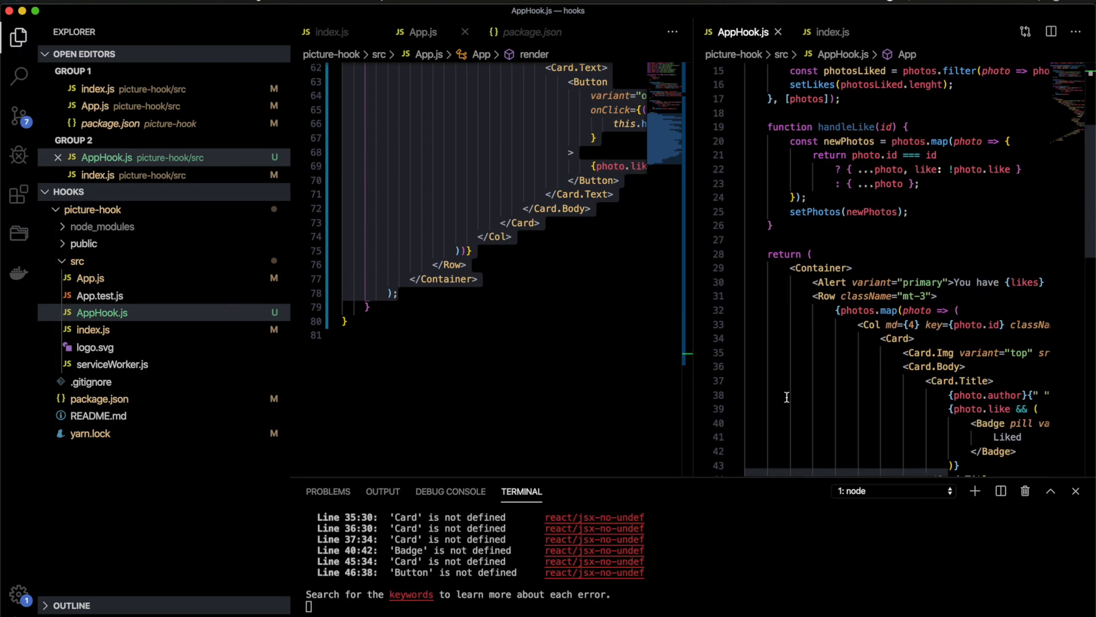
click(423, 32)
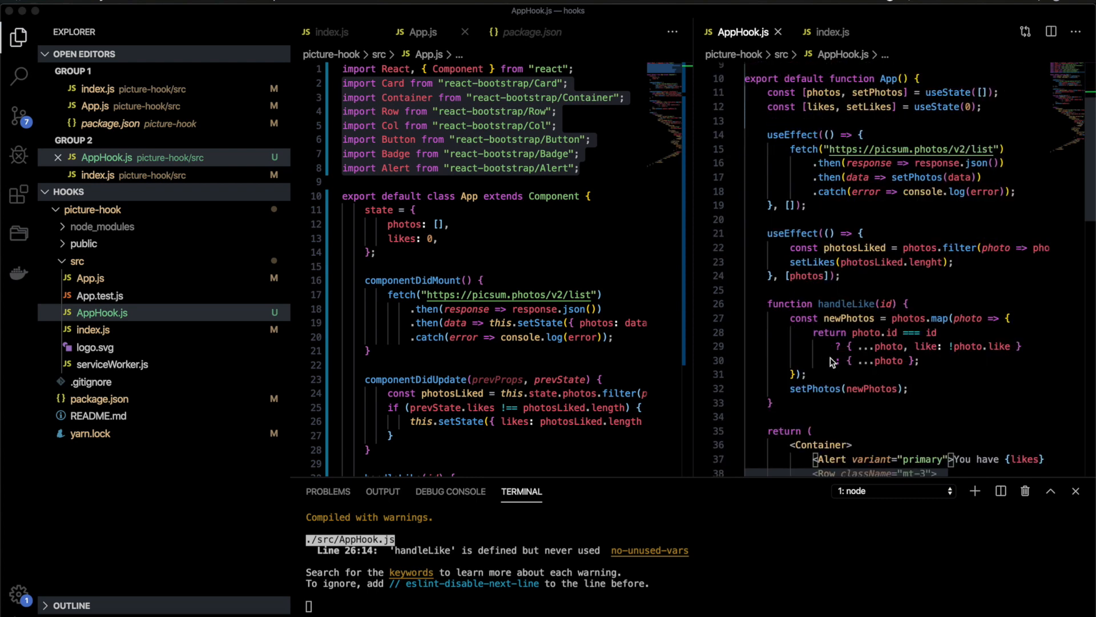
scroll(down, 3)
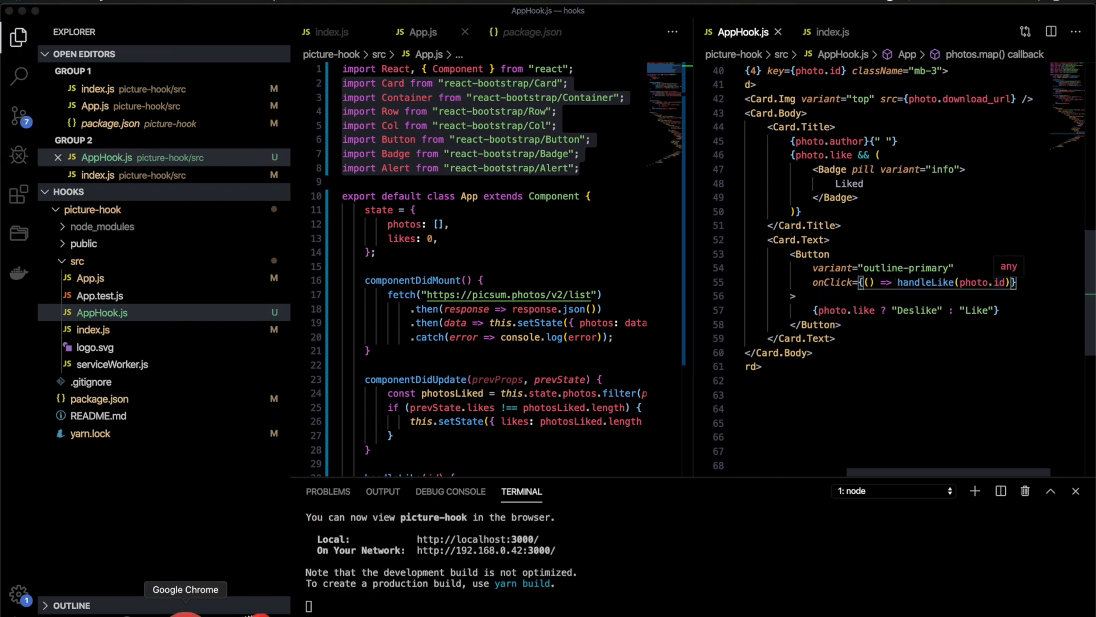
In Chrome, toggle Like on the first photo card to test the like count
click(185, 590)
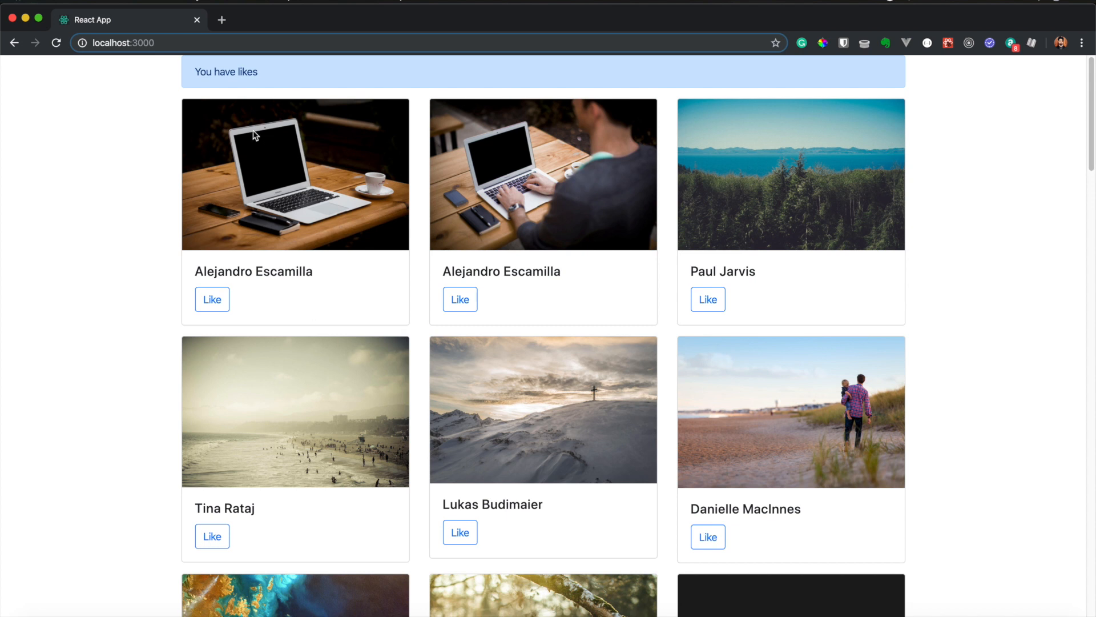
click(212, 299)
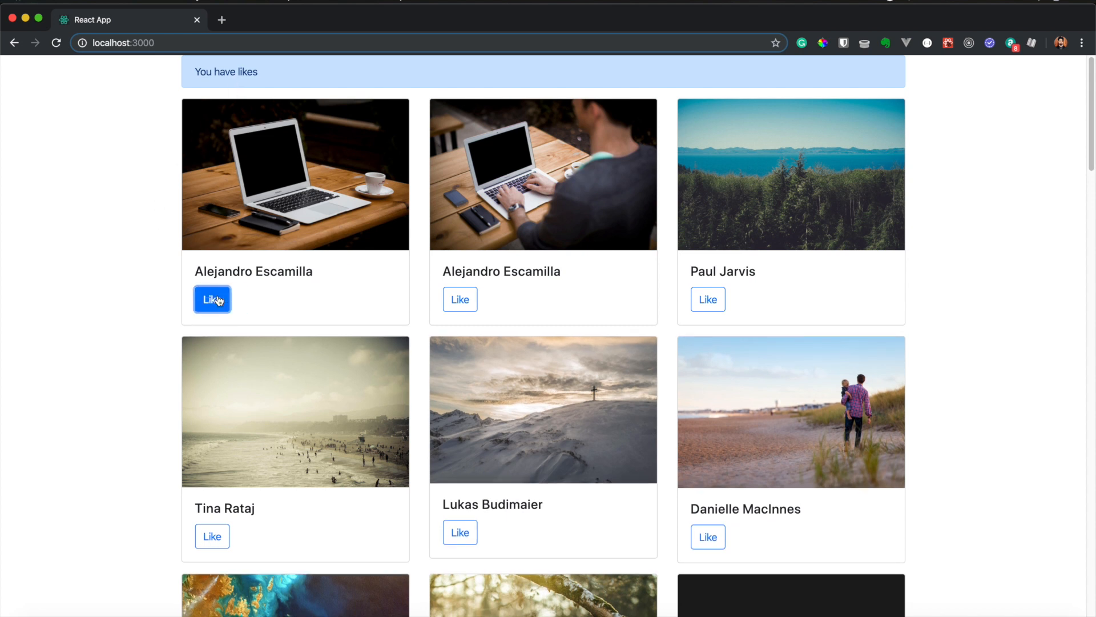
click(212, 299)
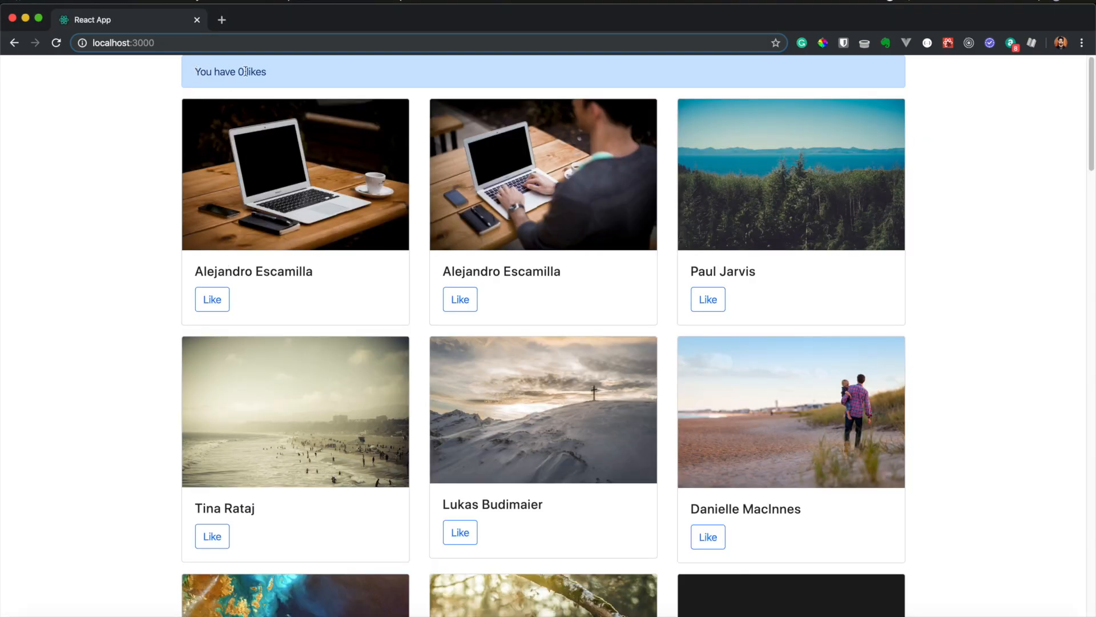
click(212, 299)
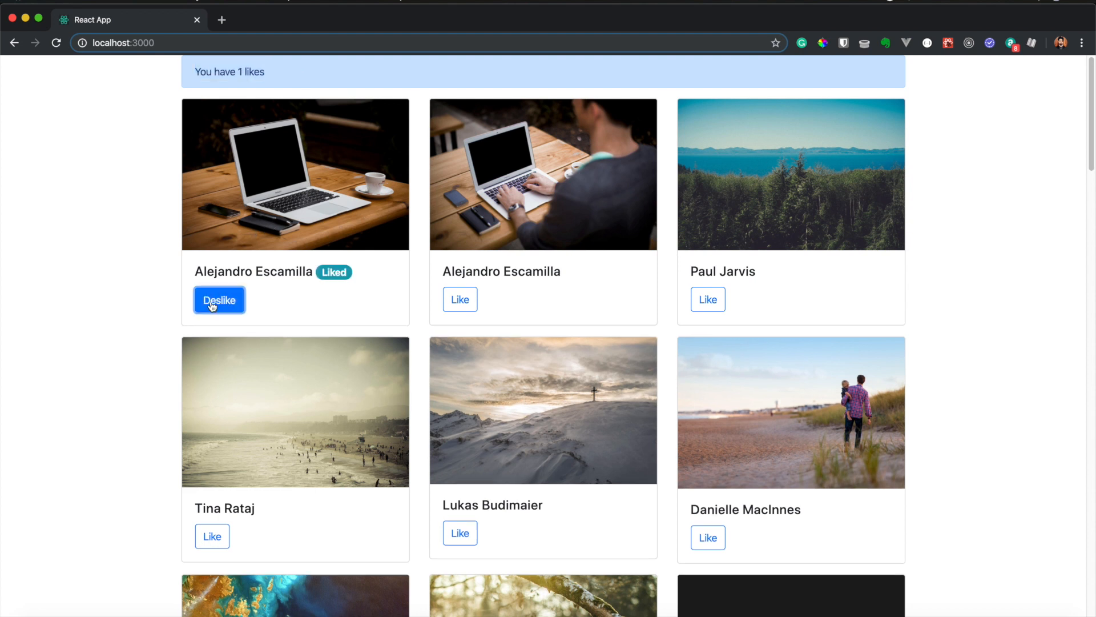
click(461, 299)
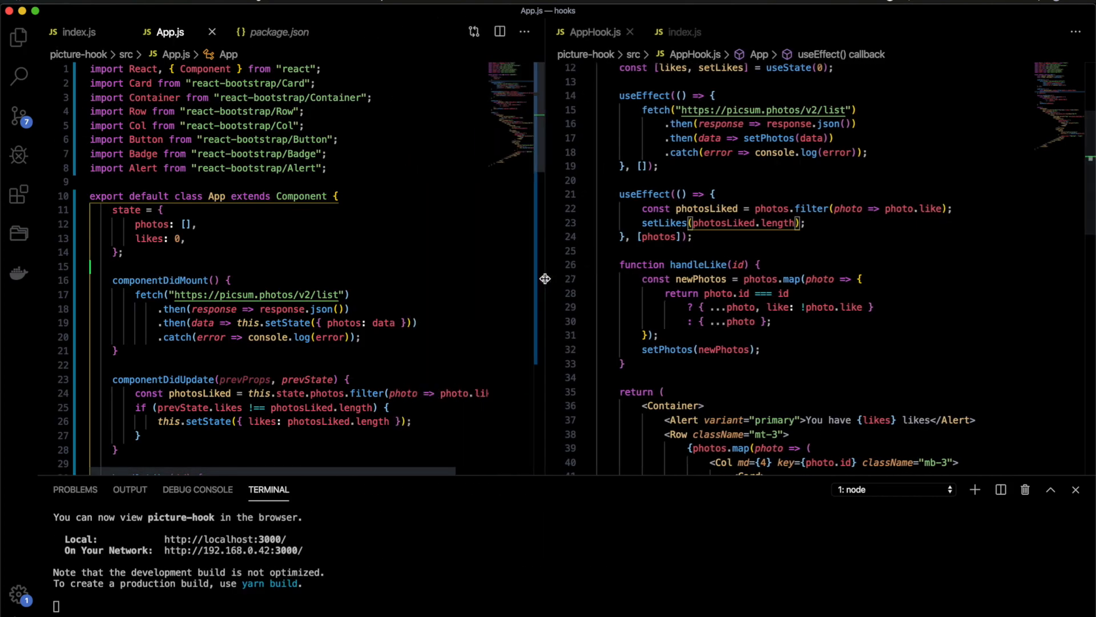
Scroll through AppHook.js beside App.js to review the corrected setLikes(photosLiked.length) call
scroll(down, 3)
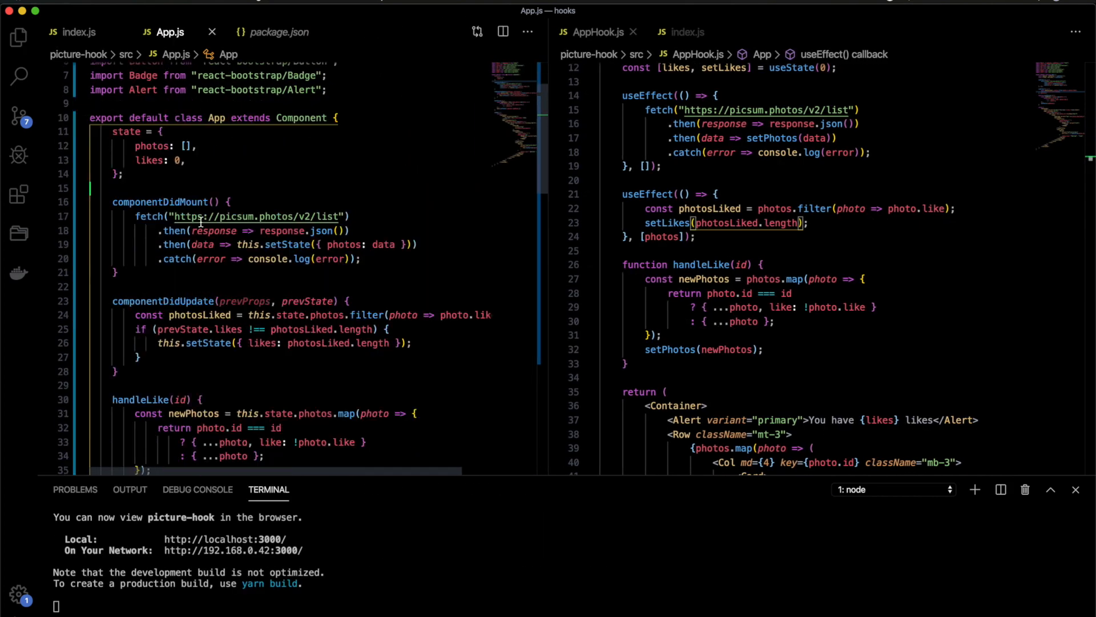